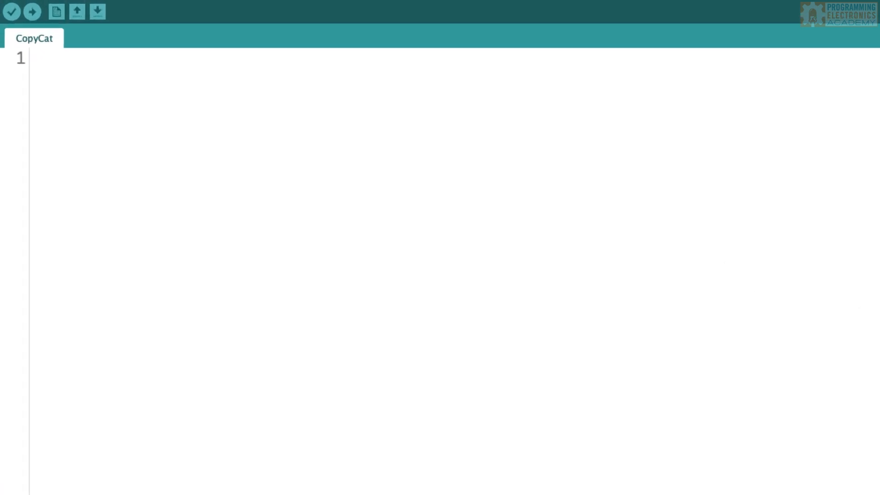
# Write '// How dare you copy me!' on line 1, test copy-paste, and delete the duplicate.
pyautogui.write('// H')
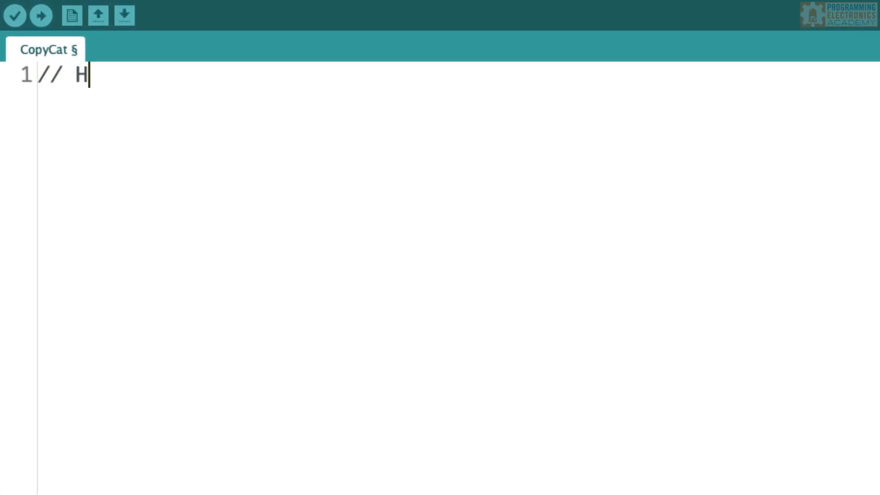
pyautogui.write('ow dare you copy me!')
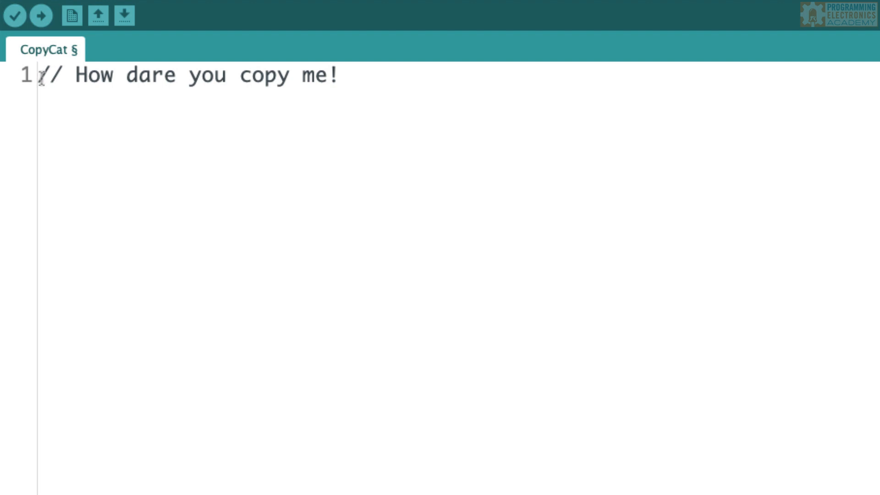
pyautogui.moveTo(37, 75)
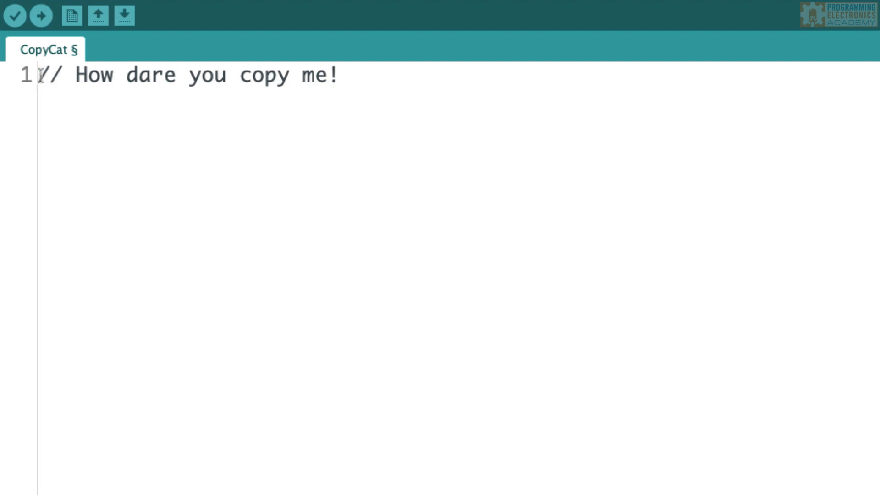
pyautogui.moveTo(37, 74); pyautogui.dragTo(111, 75)
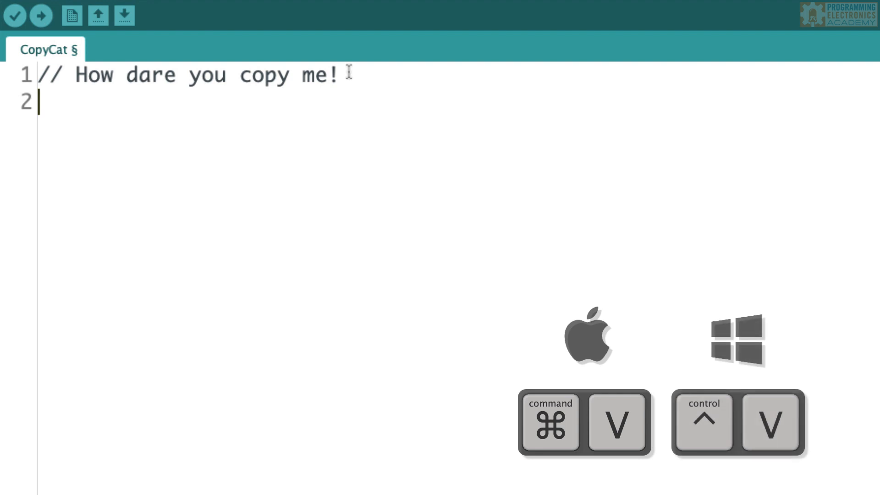
pyautogui.press('cmd+v')
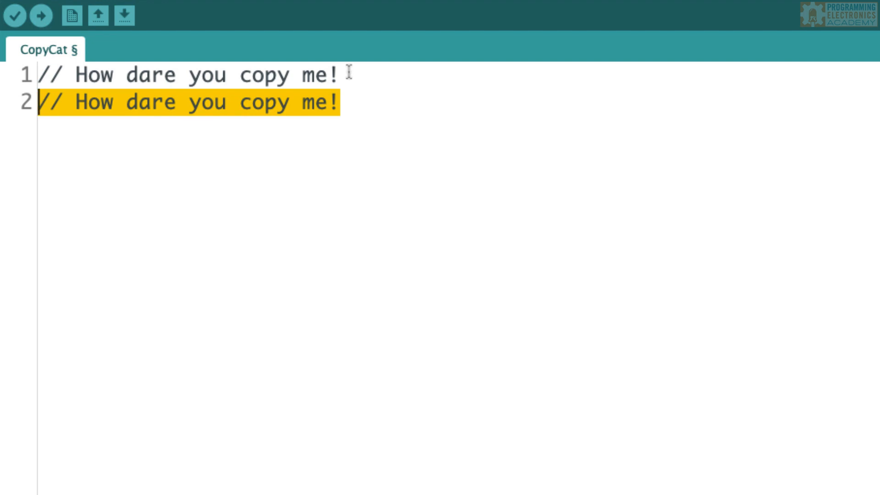
pyautogui.press('Delete')
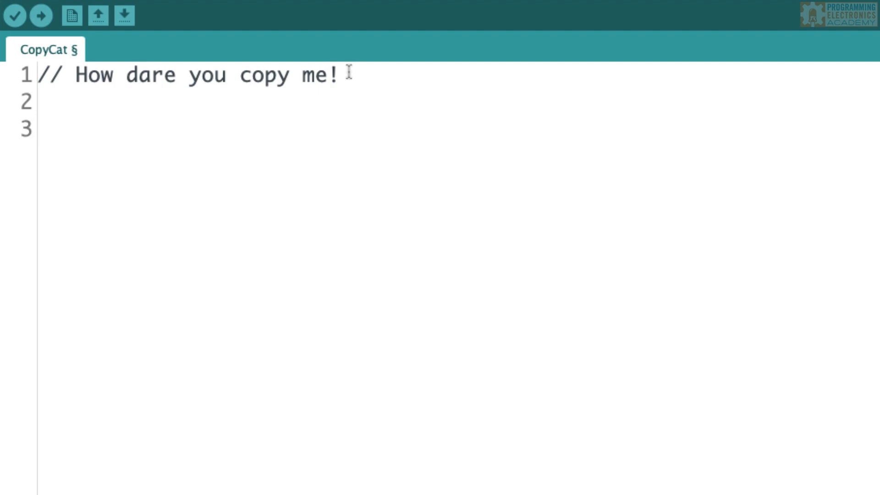
# Add #include <Keyboard.h> below the comment, with empty setup() and loop() functions.
pyautogui.write('#include')
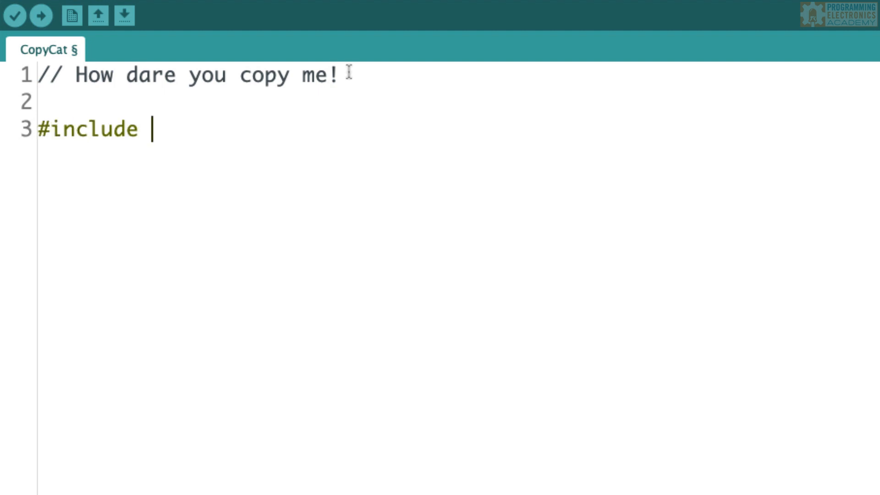
pyautogui.write('<Keyboard.h>')
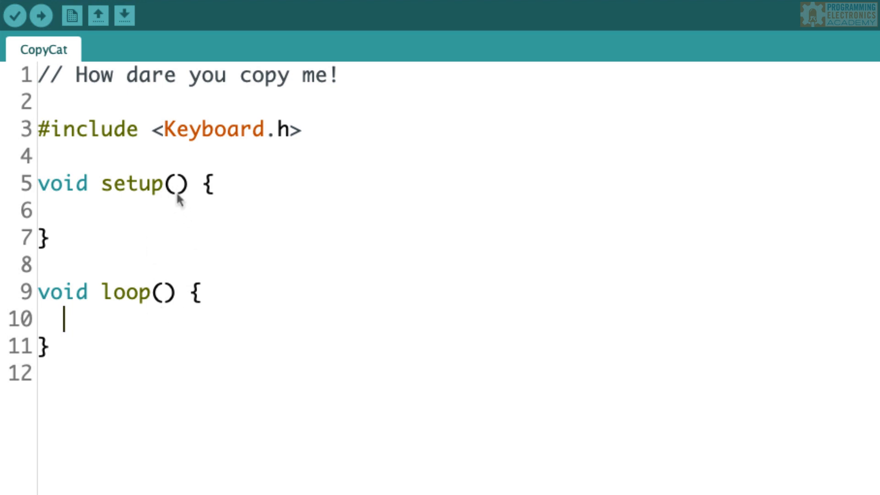
pyautogui.moveTo(196, 330)
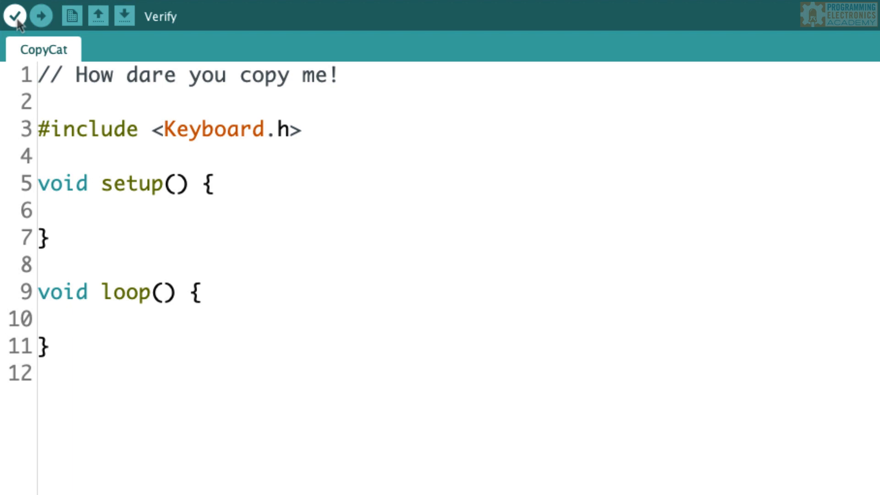
# Verify the sketch, then start setup() with delay(5000); //runaway protection during development.
pyautogui.click(7, 16)
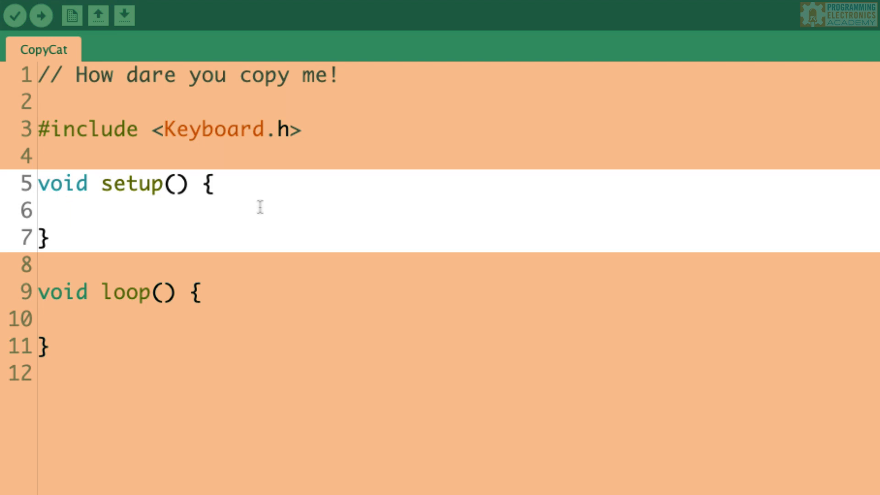
pyautogui.click(62, 210)
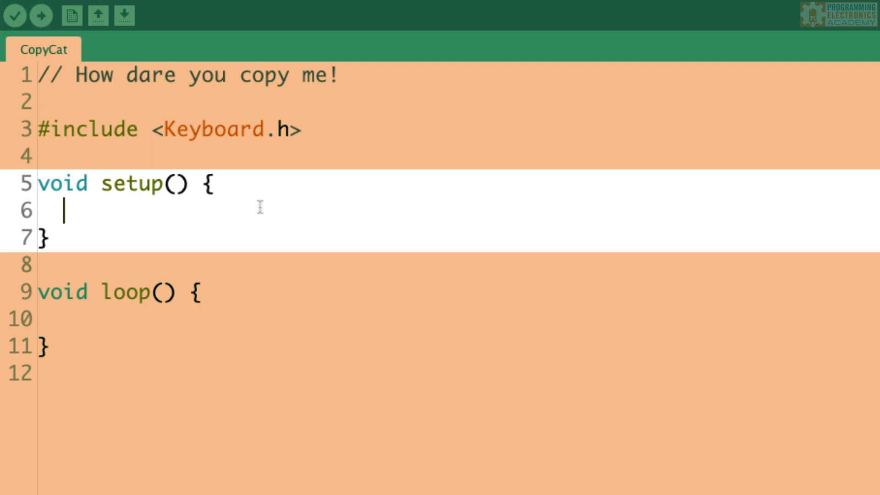
pyautogui.write('dfely')
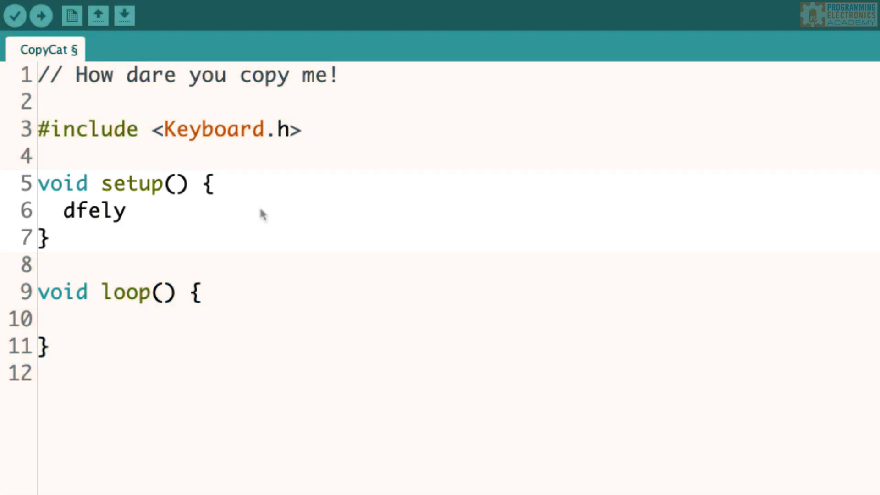
pyautogui.write('delay(5000); //')
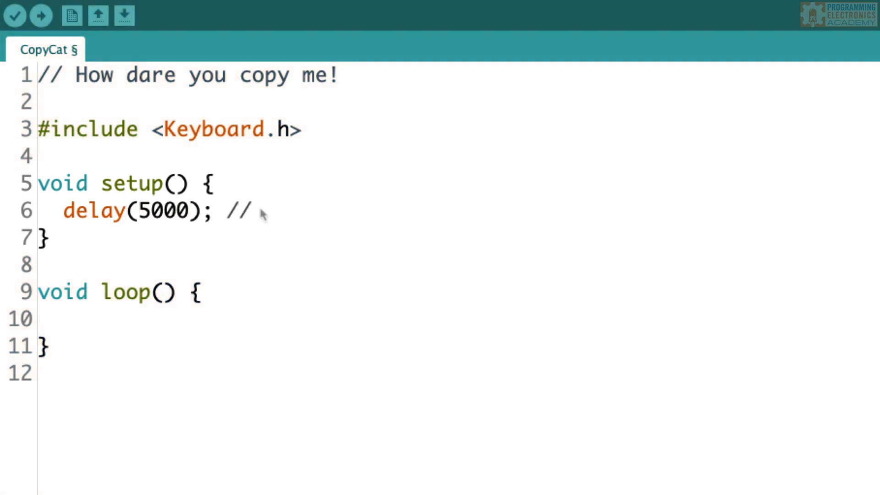
pyautogui.write('runaway protection during')
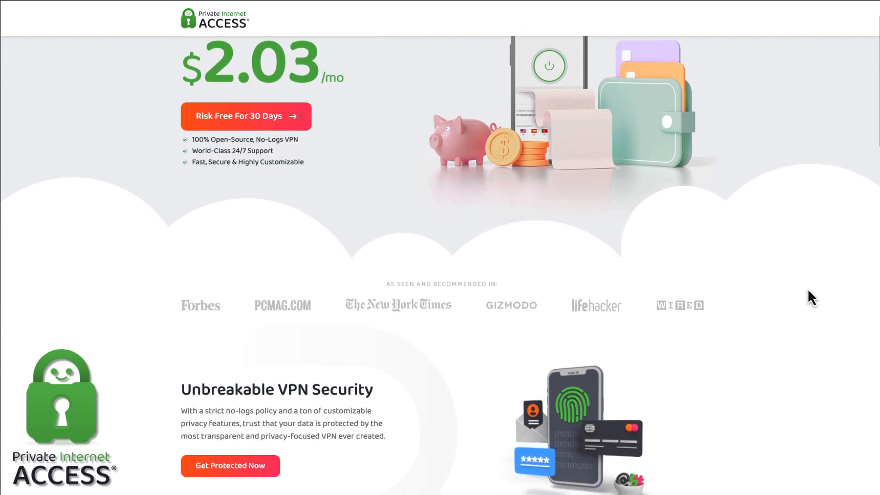
pyautogui.scroll(-3)
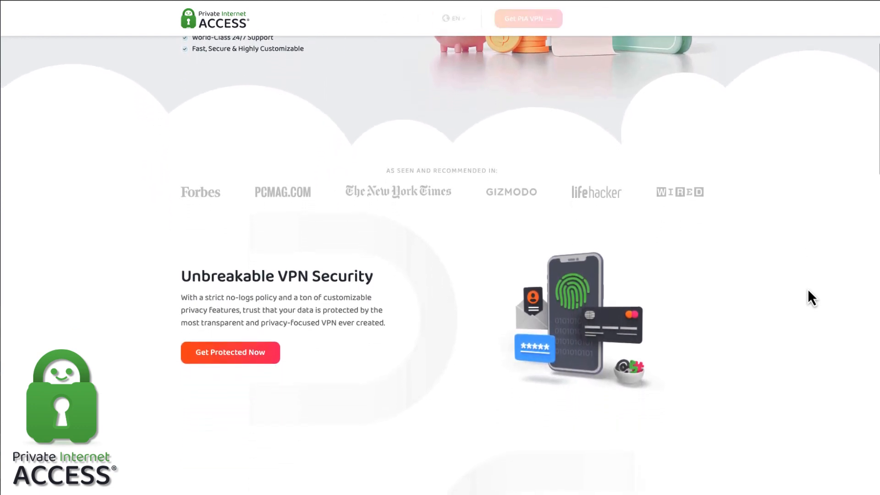
pyautogui.scroll(-3)
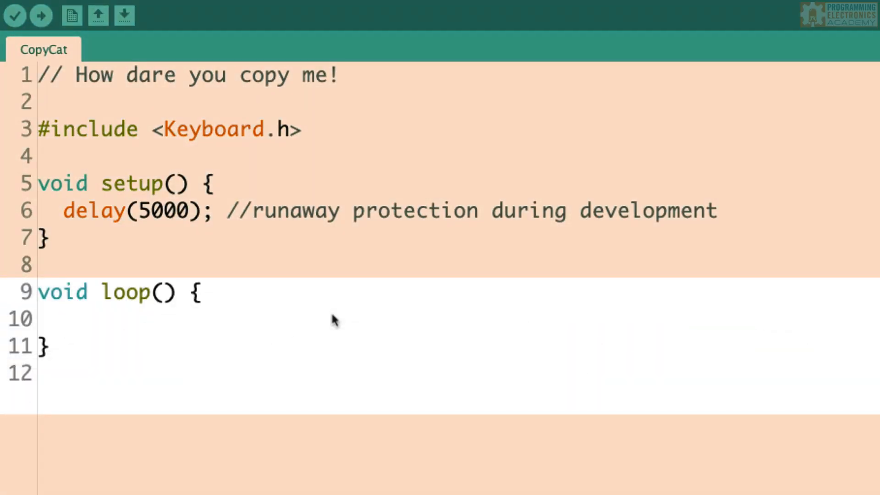
# Add three blank lines inside loop() and place the cursor on line 11.
pyautogui.press('Enter')
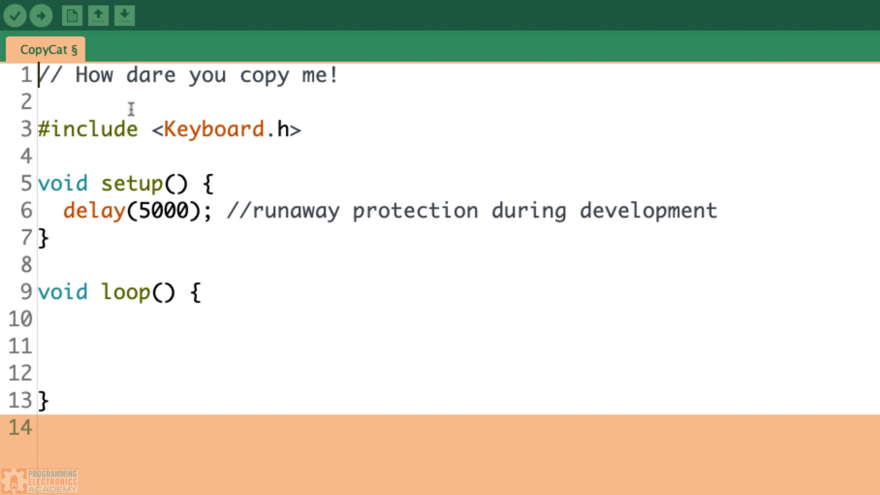
pyautogui.moveTo(40, 75); pyautogui.dragTo(154, 74)
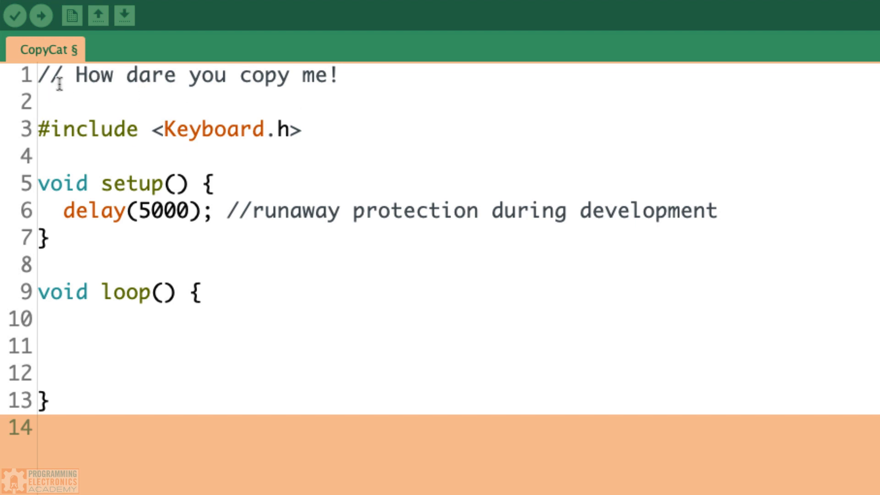
pyautogui.click(42, 319)
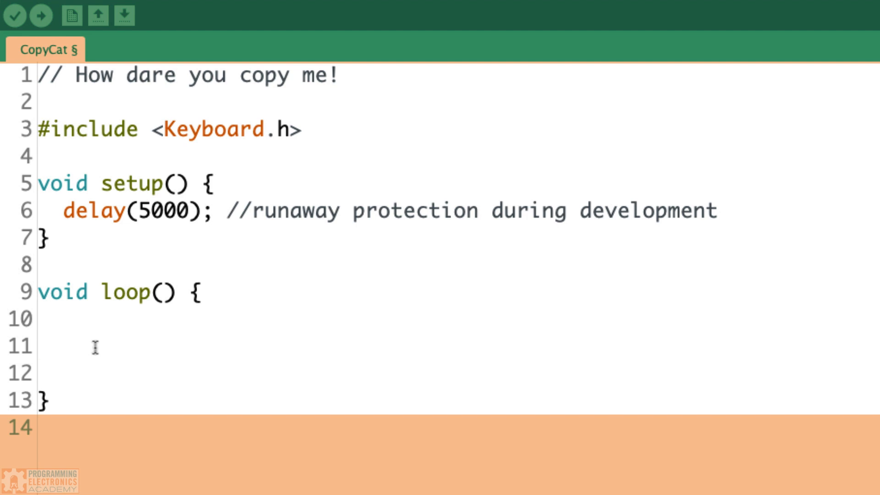
pyautogui.click(38, 346)
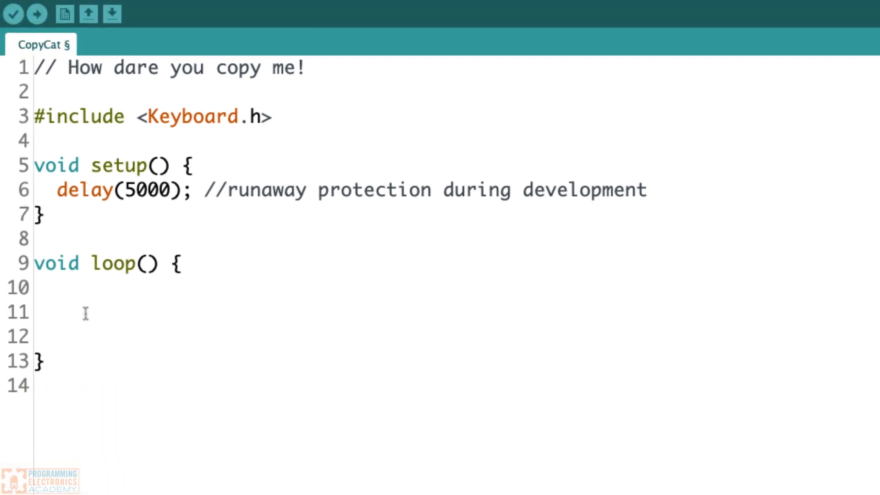
# Declare static boolean copiedFlag = false; and an if(!copiedFlag) block setting copiedFlag = true.
pyautogui.write('static boolean')
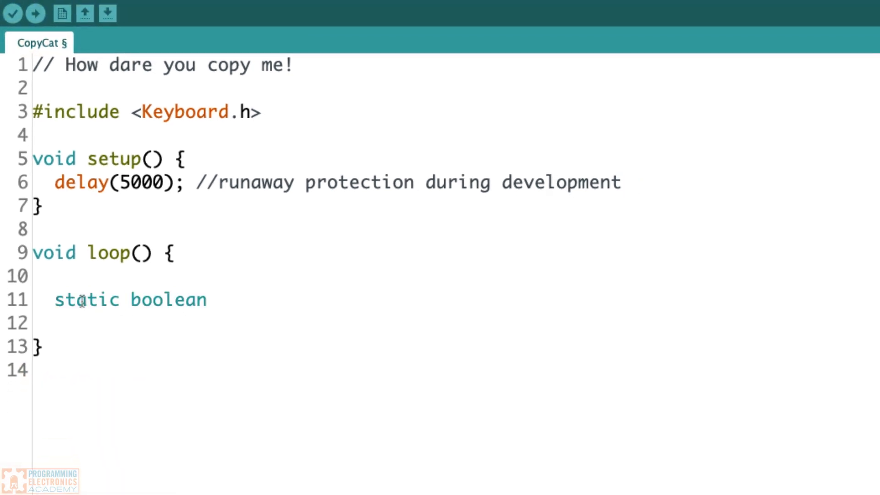
pyautogui.write('copiedFlag = false;')
pyautogui.write('//Set flag to lock out this')
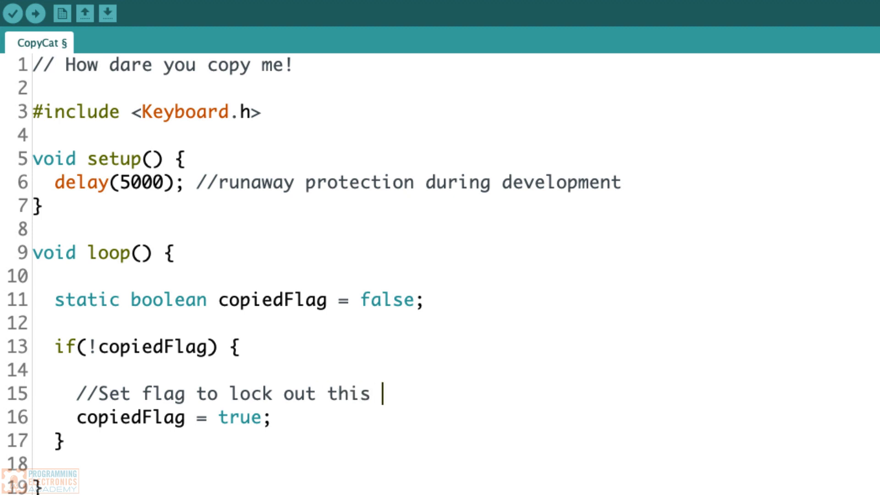
pyautogui.write('action again')
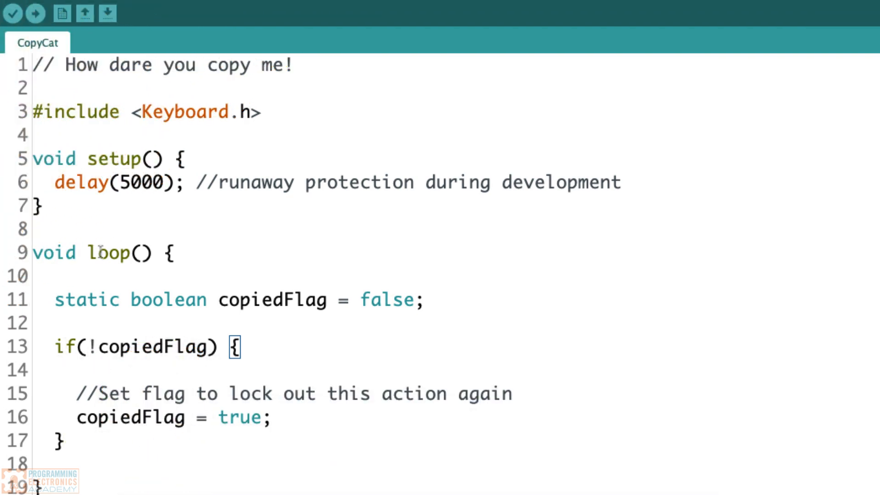
pyautogui.moveTo(240, 416)
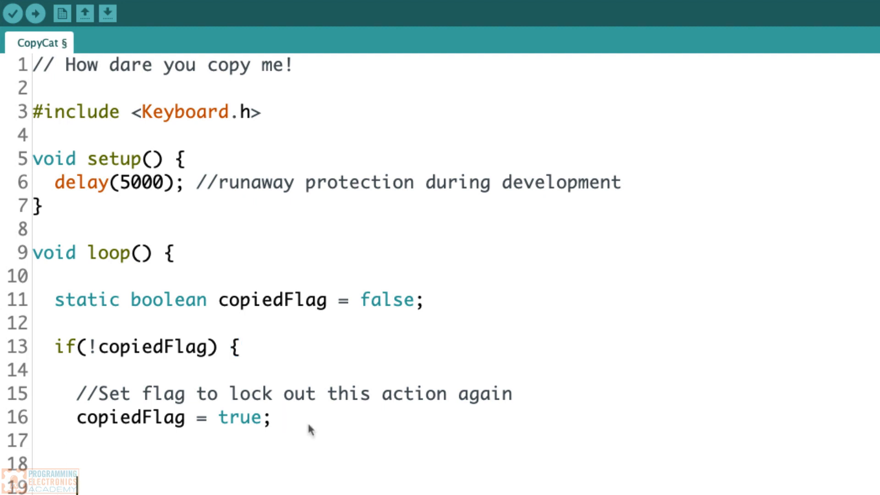
pyautogui.write('`')
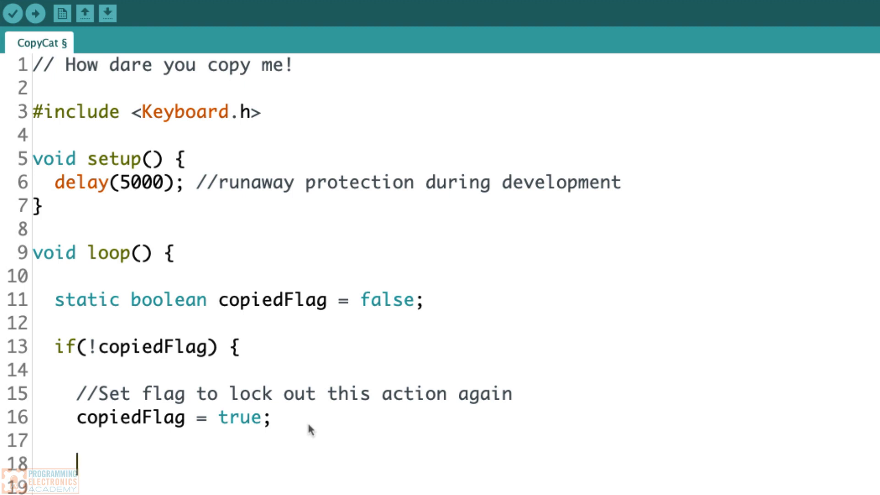
pyautogui.tripleClick(163, 64)
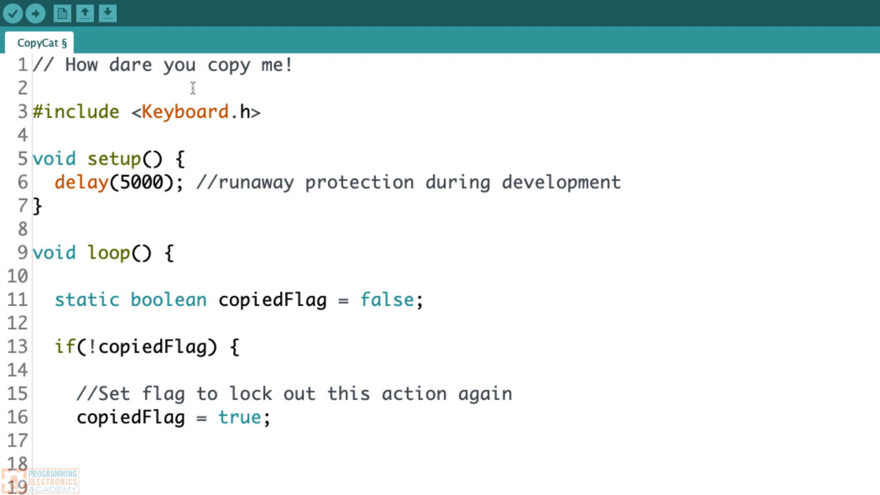
pyautogui.press('shift+cmd+right')
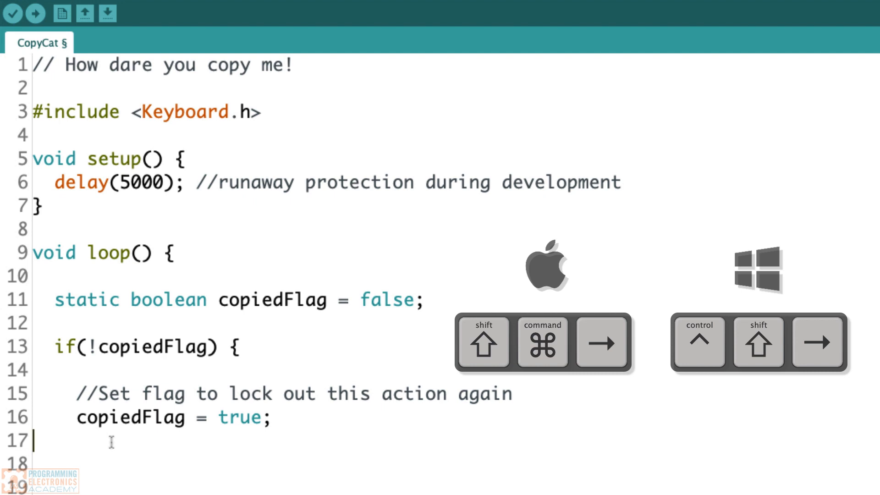
# Add a highlight comment, press KEY_LEFT_SHIFT, KEY_LEFT_GUI, KEY_RIGHT_ARROW, then Keyboard.releaseAll().
pyautogui.write('//highlight the line of text to the right og')
pyautogui.write('Keyboard.press')
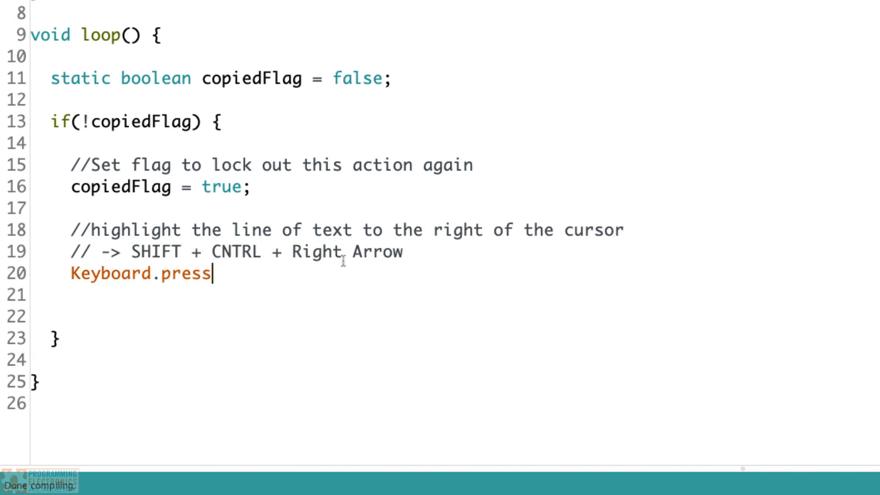
pyautogui.write('(KEY_LEFT_SHIFT);')
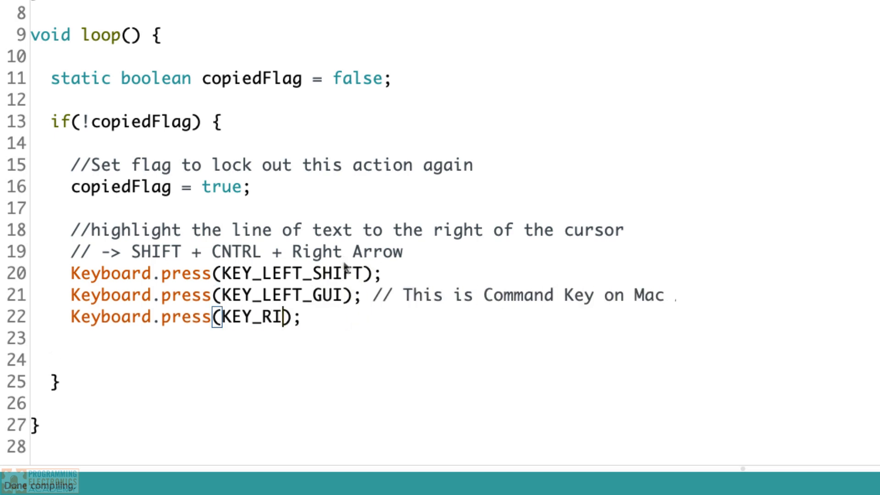
pyautogui.write('GHT_ARROW);')
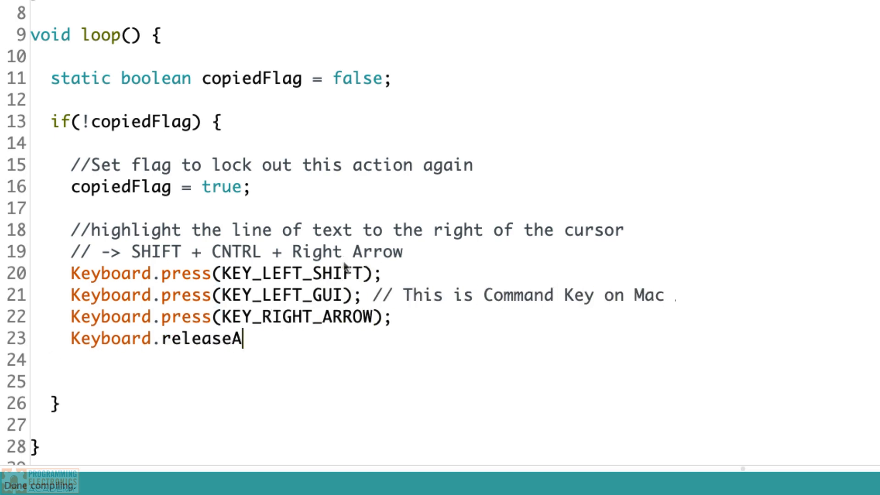
pyautogui.write('ll();')
pyautogui.click(237, 252)
pyautogui.write('MD')
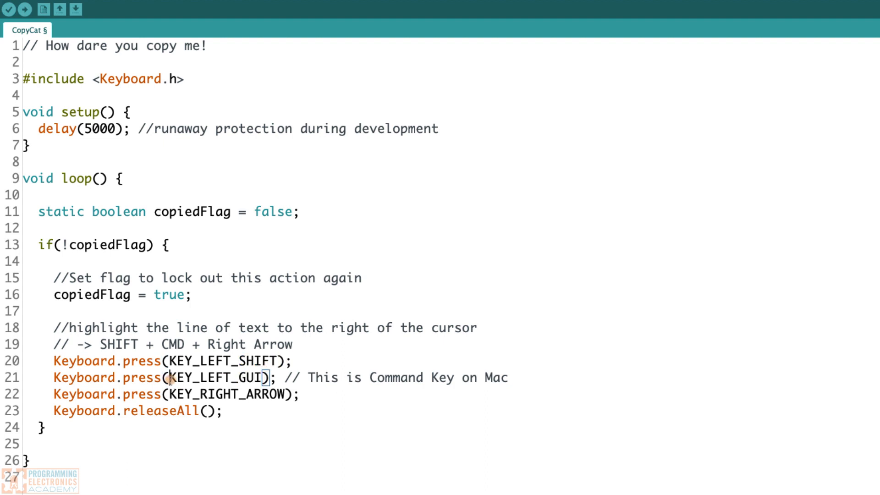
pyautogui.doubleClick(215, 377)
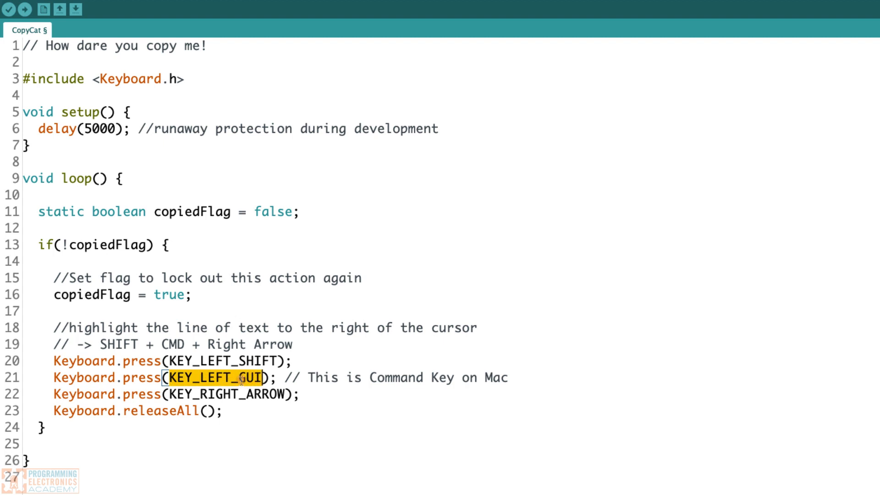
pyautogui.moveTo(182, 387)
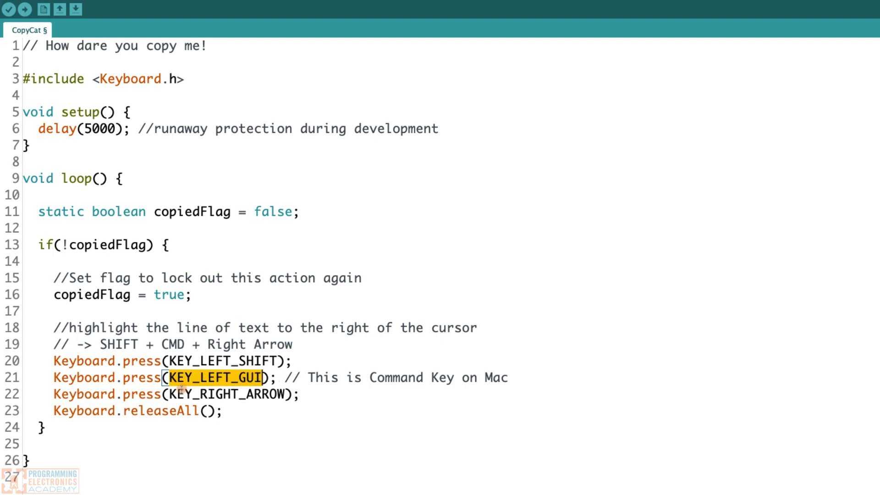
pyautogui.doubleClick(224, 394)
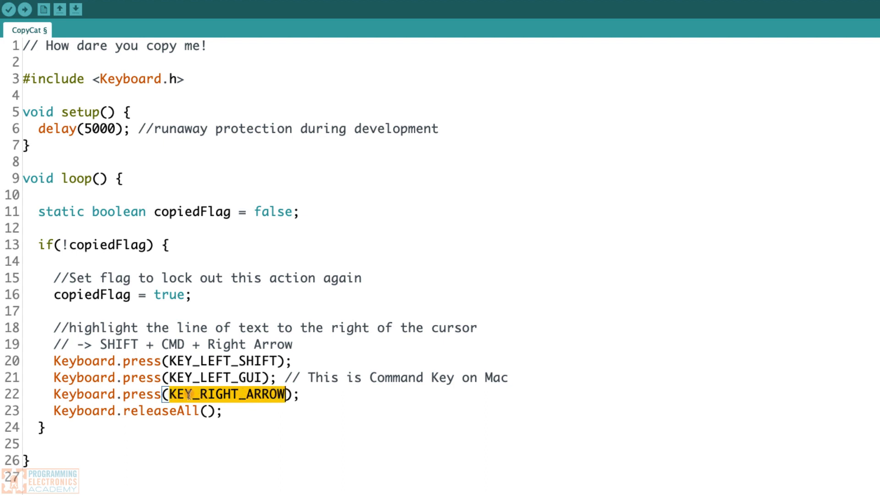
pyautogui.moveTo(115, 370)
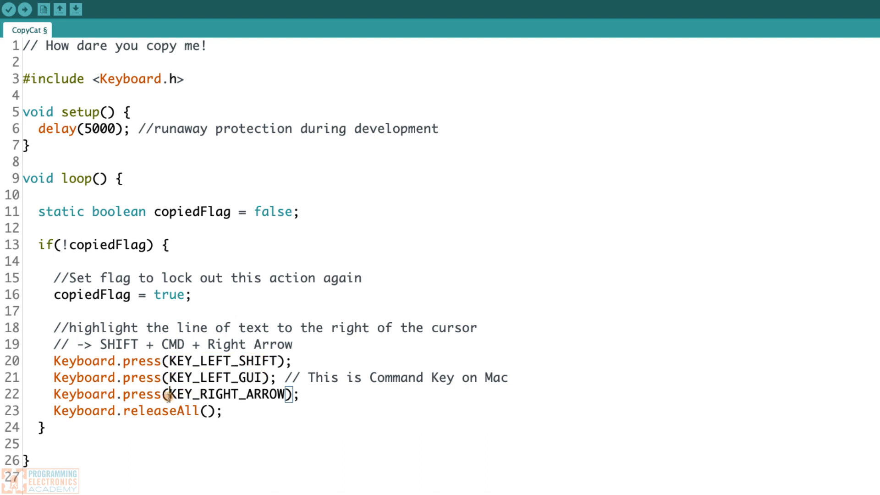
pyautogui.doubleClick(224, 393)
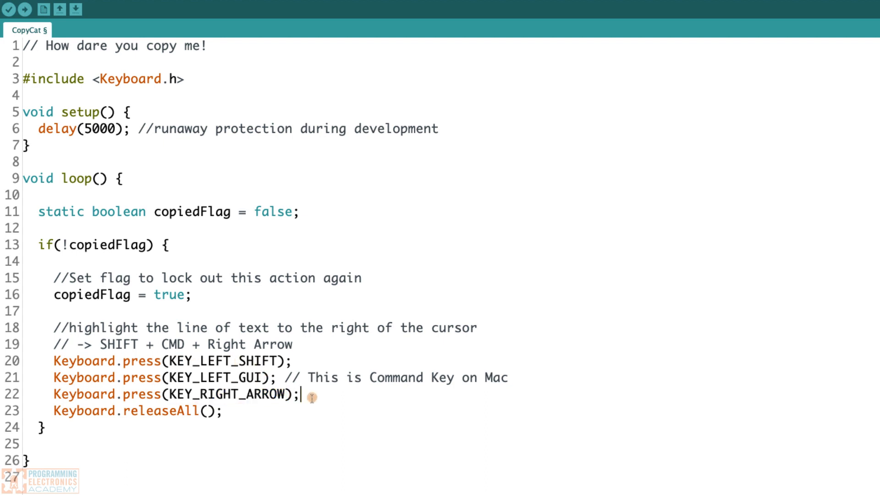
pyautogui.click(29, 360)
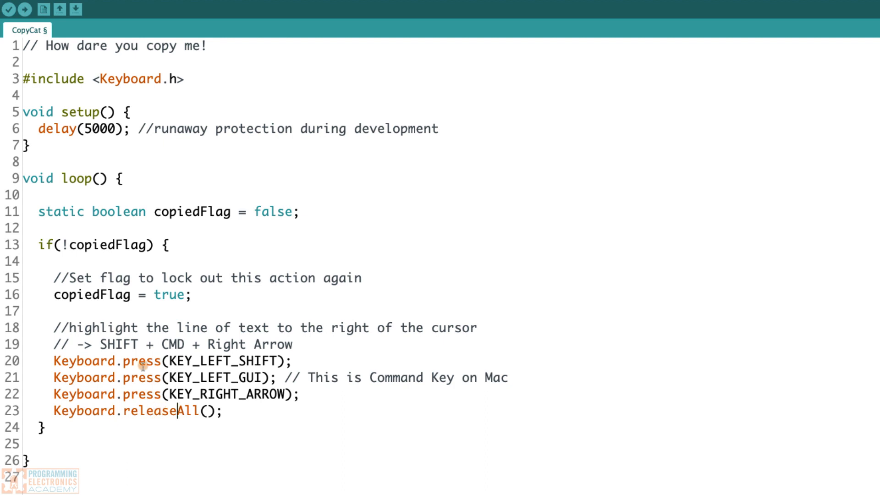
pyautogui.moveTo(170, 362)
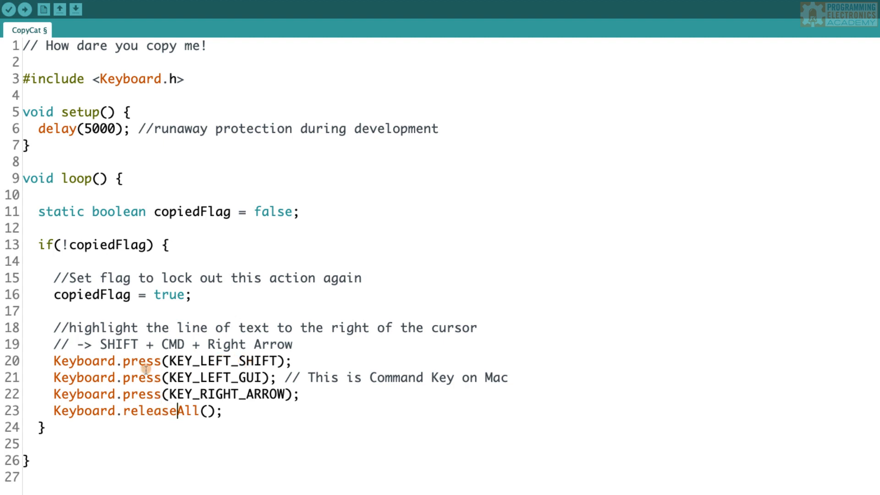
pyautogui.moveTo(180, 405)
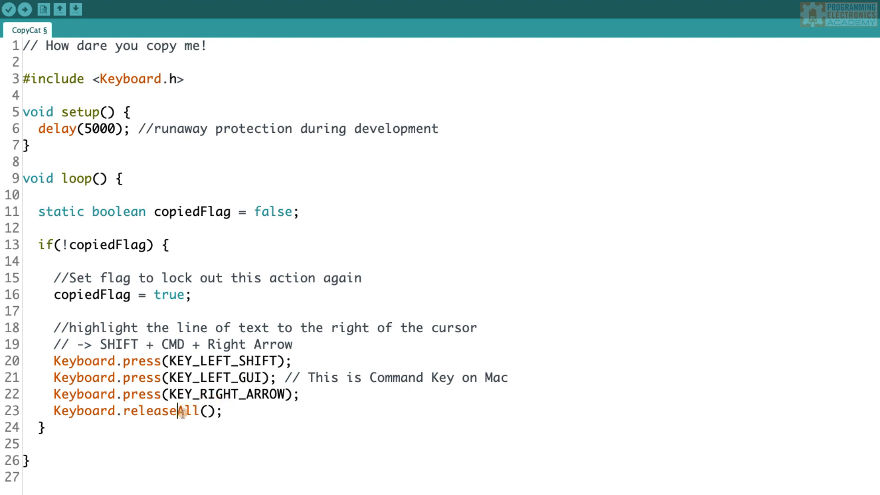
pyautogui.doubleClick(202, 410)
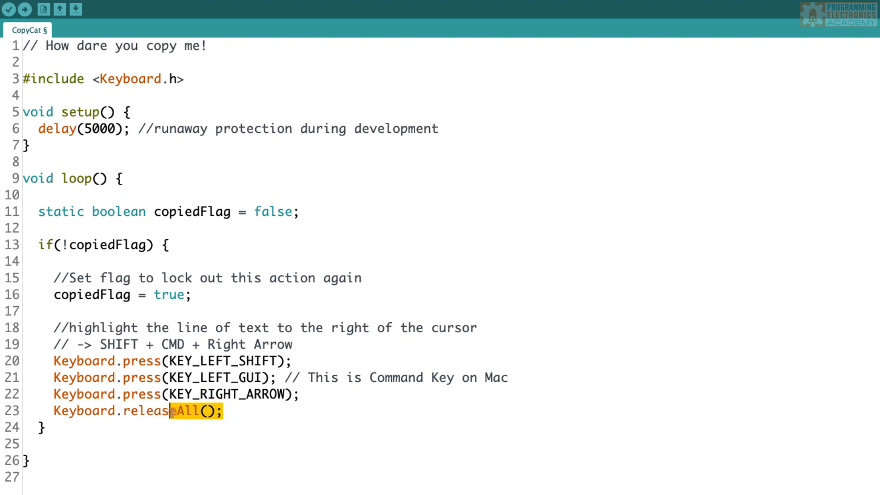
pyautogui.click(221, 410)
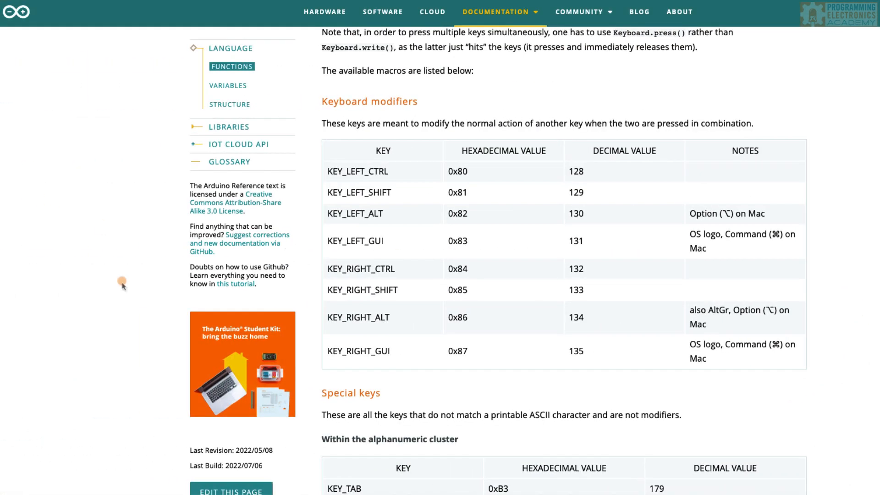
pyautogui.moveTo(133, 294)
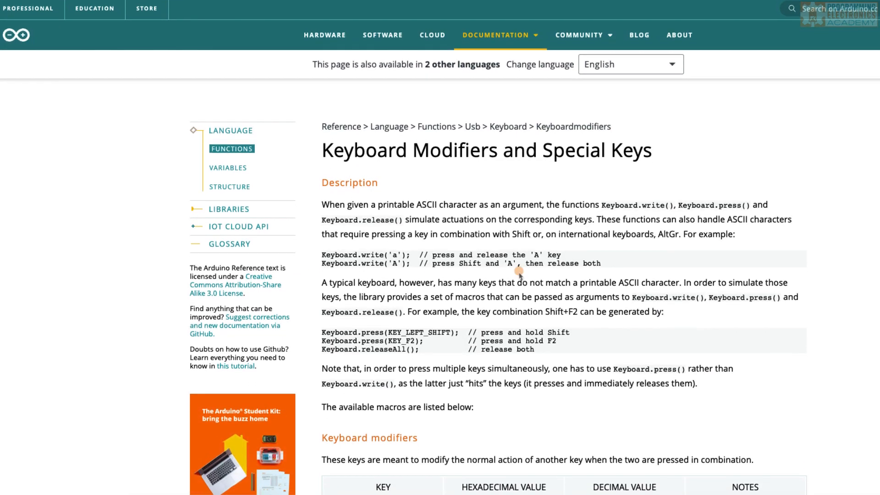
pyautogui.moveTo(507, 126)
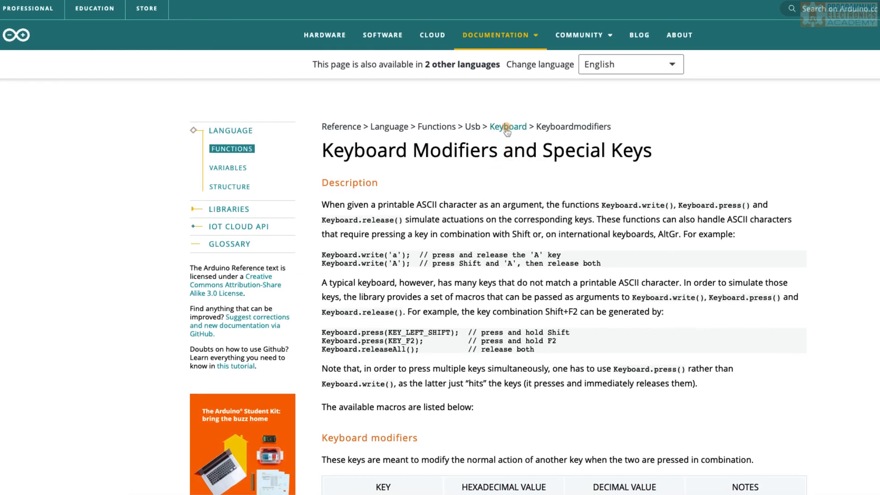
pyautogui.moveTo(510, 135)
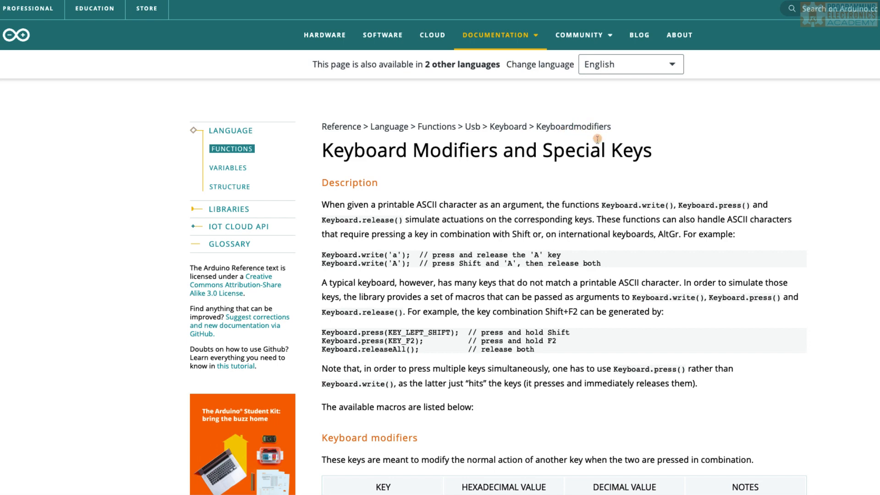
pyautogui.moveTo(591, 178)
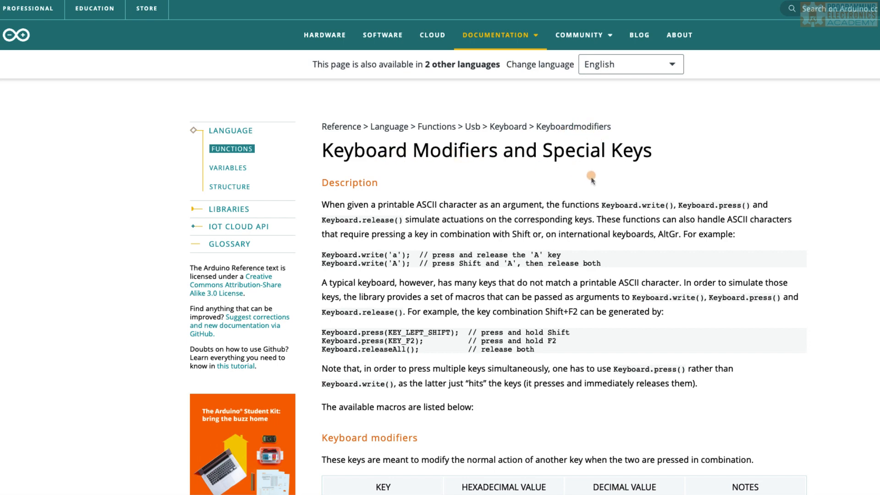
# Browse the Keyboard Modifiers reference page, marking KEY_LEFT_GUI and KEY_DOWN_ARROW in the table.
pyautogui.scroll(-3)
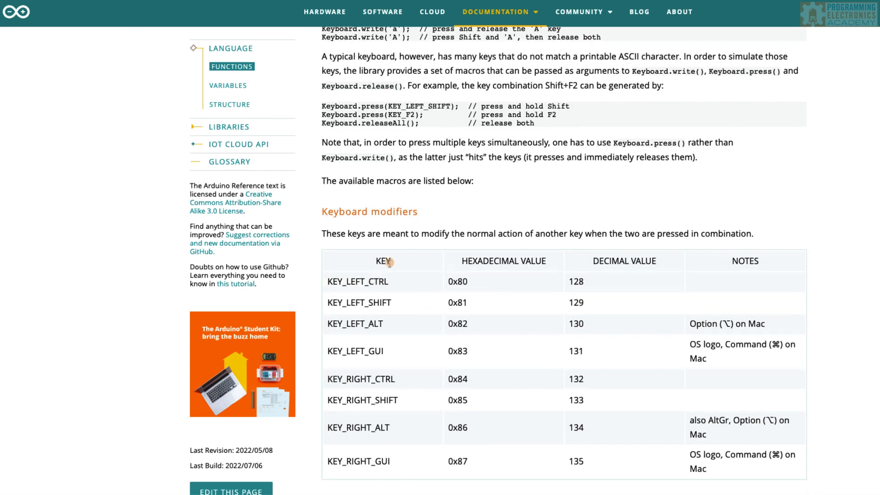
pyautogui.scroll(-3)
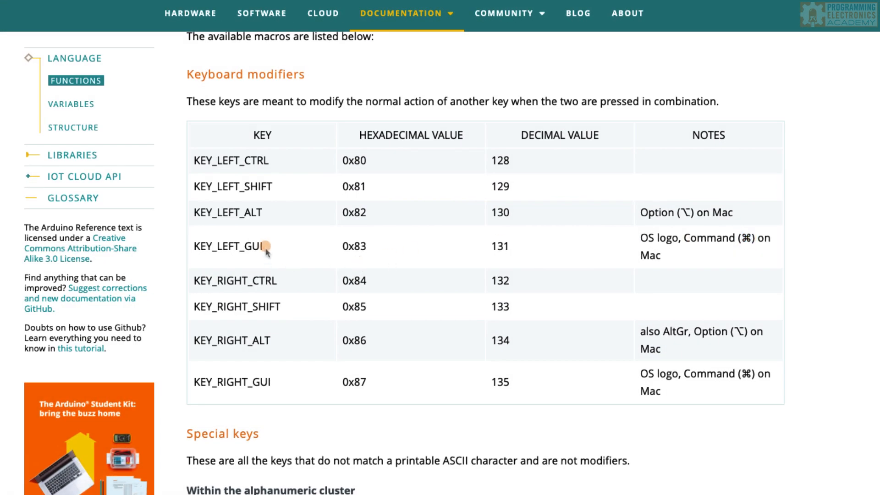
pyautogui.doubleClick(227, 247)
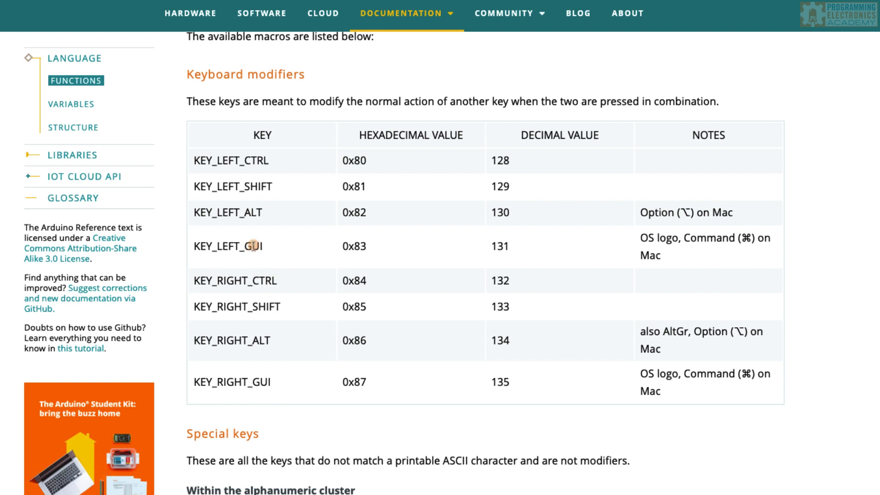
pyautogui.scroll(-3)
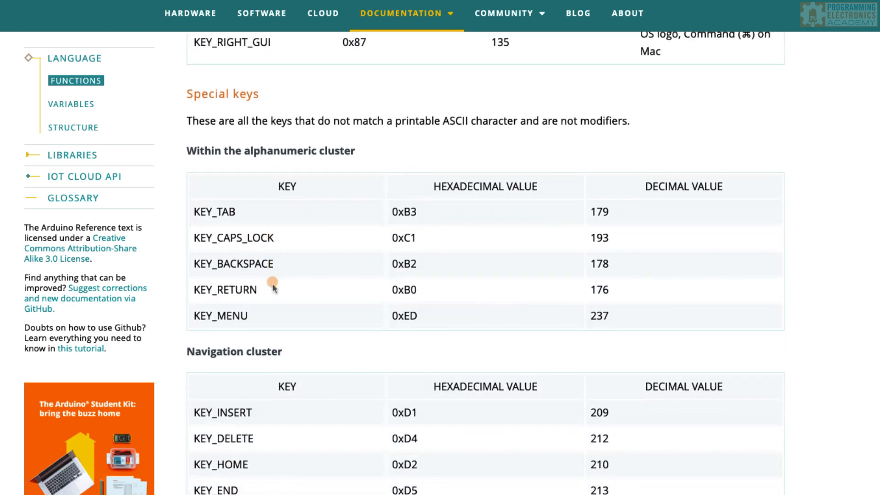
pyautogui.scroll(-3)
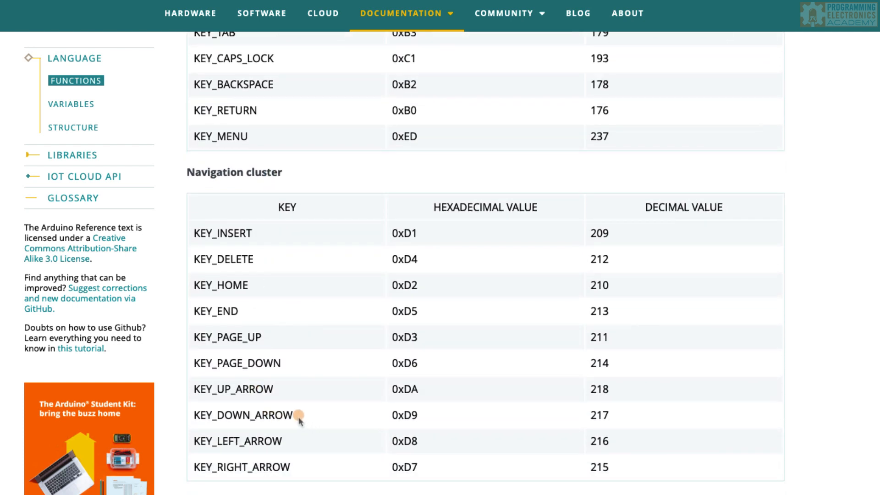
pyautogui.doubleClick(242, 415)
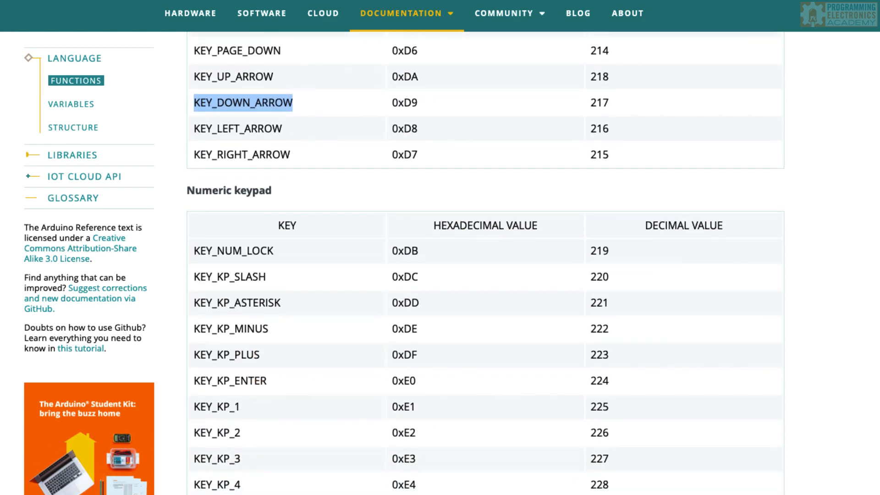
pyautogui.scroll(-3)
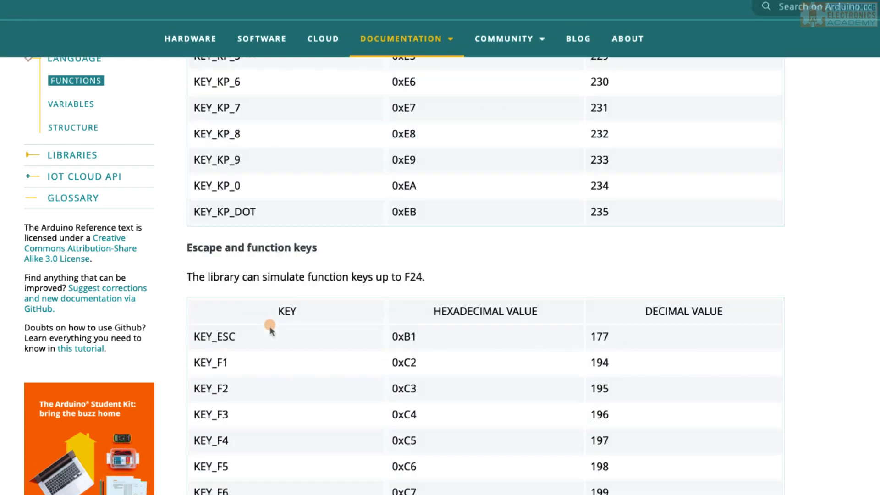
pyautogui.scroll(3)
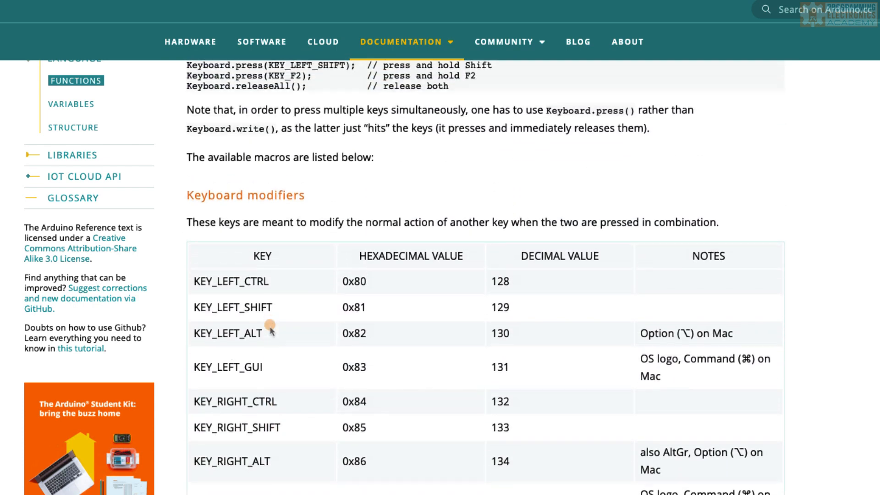
pyautogui.scroll(-3)
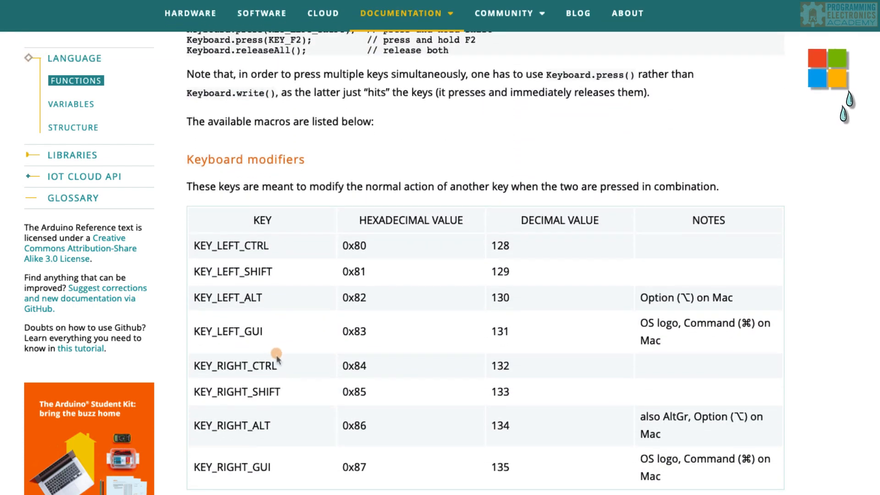
pyautogui.moveTo(277, 339)
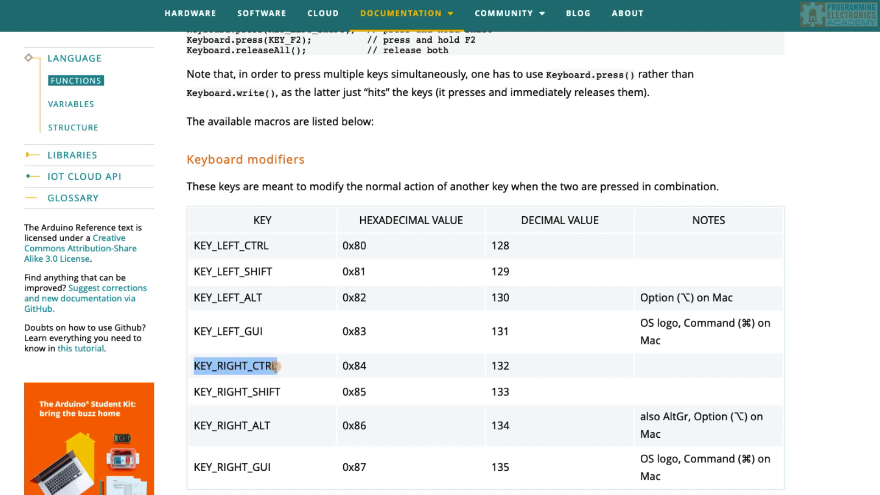
pyautogui.moveTo(197, 334)
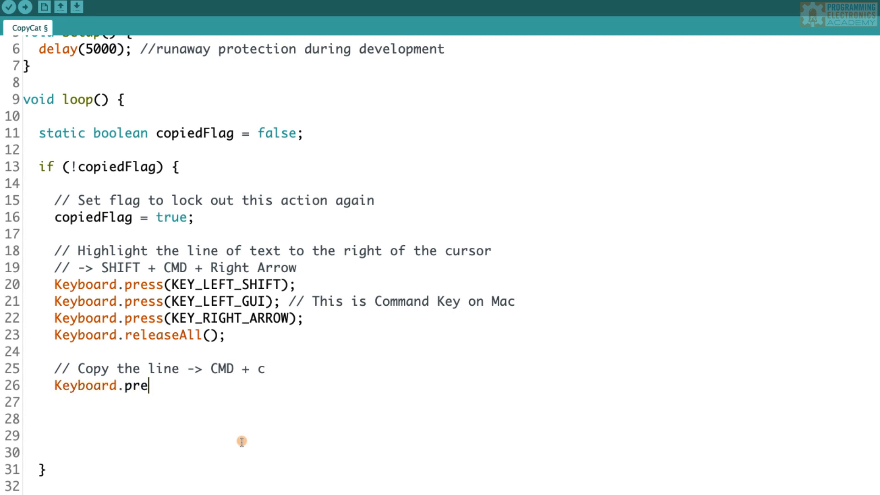
# Add the copy block: press KEY_LEFT_GUI, write 'c', releaseAll, and delay(2000) after both steps.
pyautogui.write('ss(KEY_LEFT_GUI);')
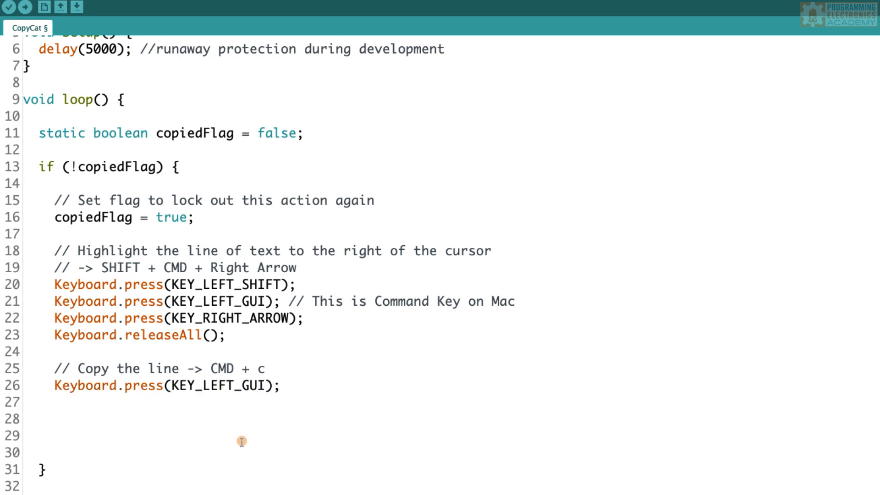
pyautogui.write("Keyboard.write('c');")
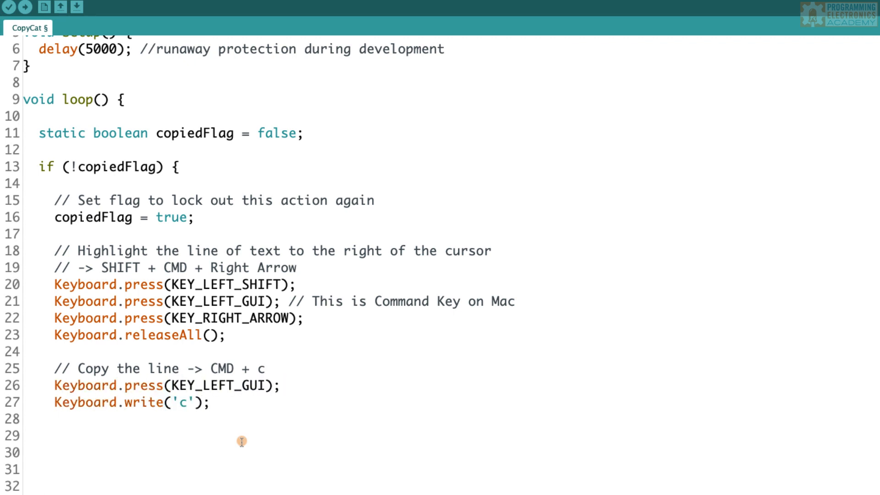
pyautogui.write('delay(2000);')
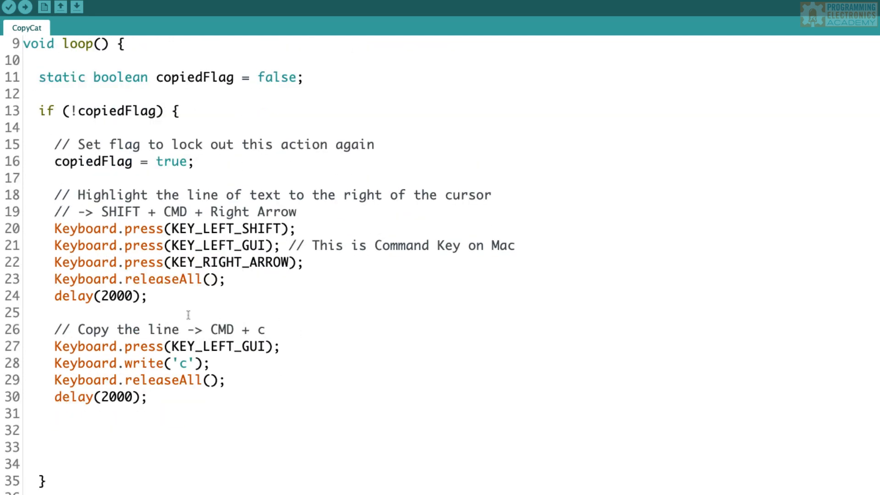
pyautogui.scroll(-3)
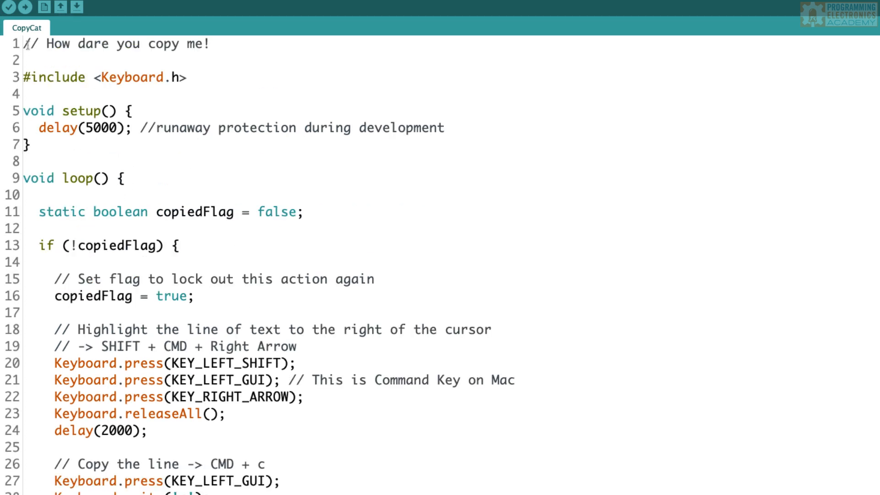
pyautogui.doubleClick(116, 44)
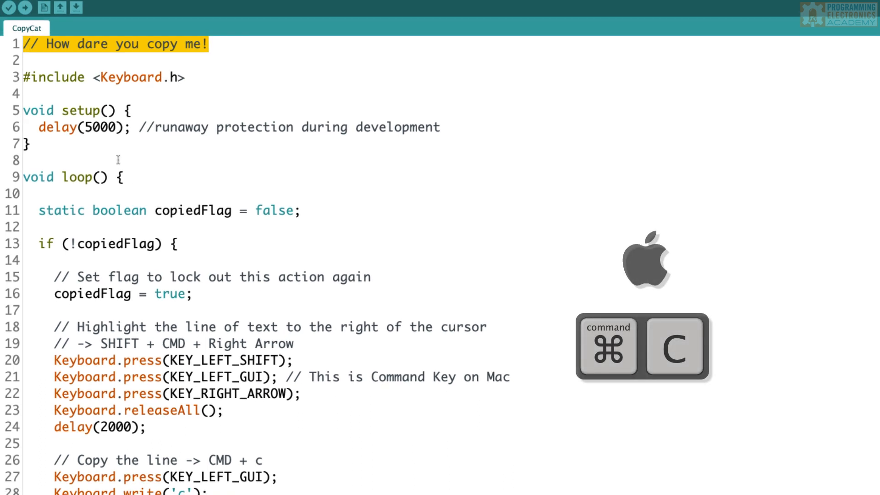
pyautogui.scroll(-3)
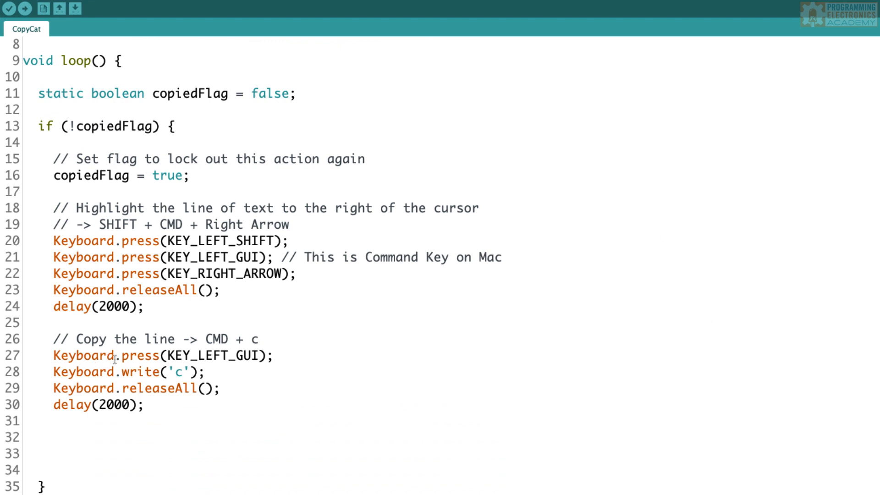
pyautogui.doubleClick(139, 355)
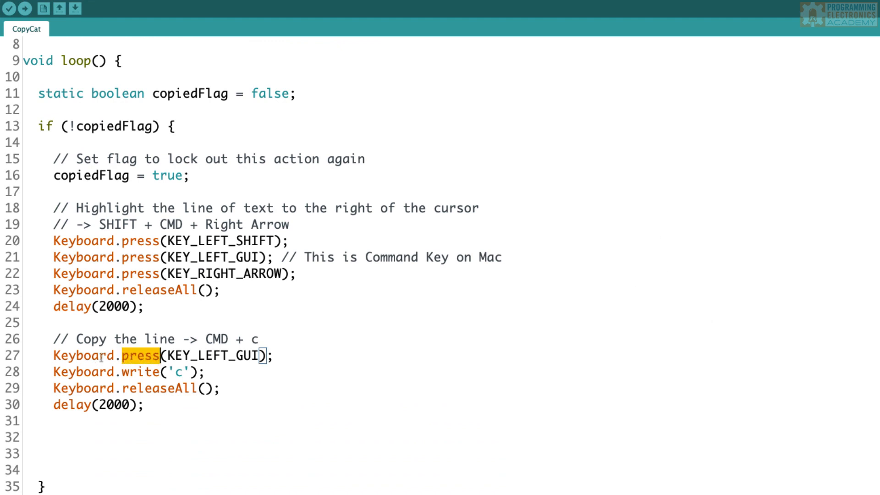
pyautogui.doubleClick(213, 355)
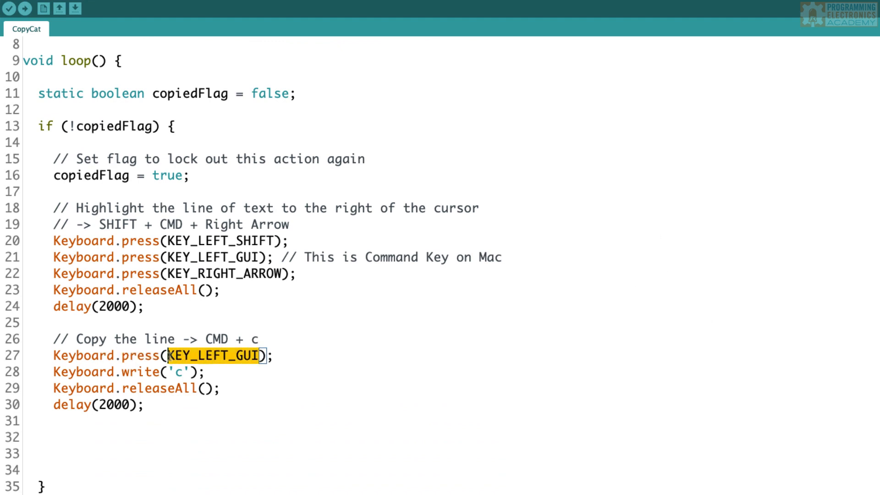
pyautogui.click(206, 372)
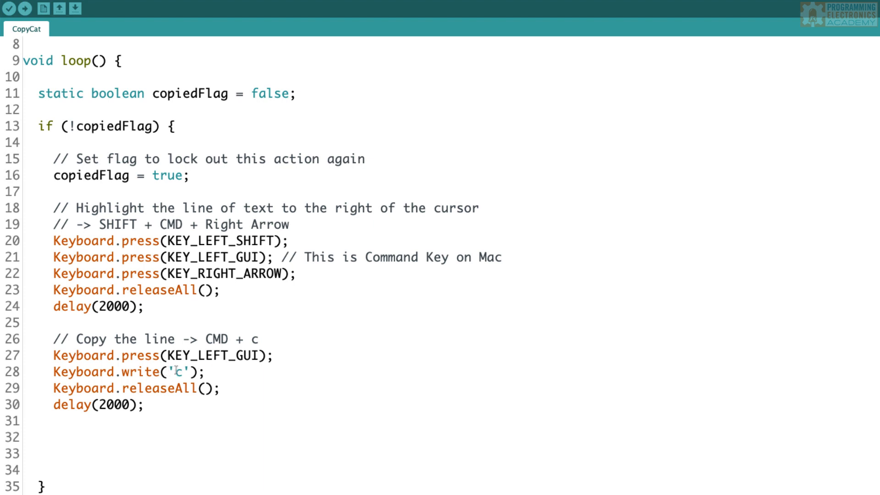
pyautogui.click(207, 371)
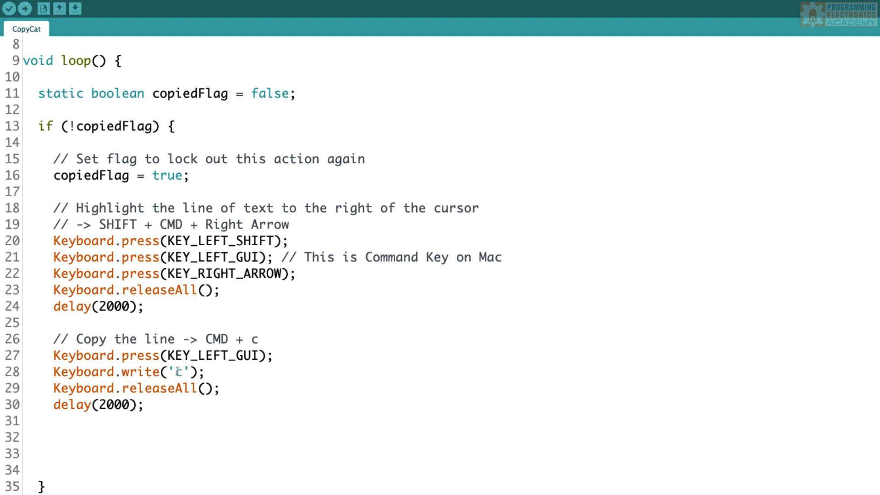
pyautogui.doubleClick(162, 388)
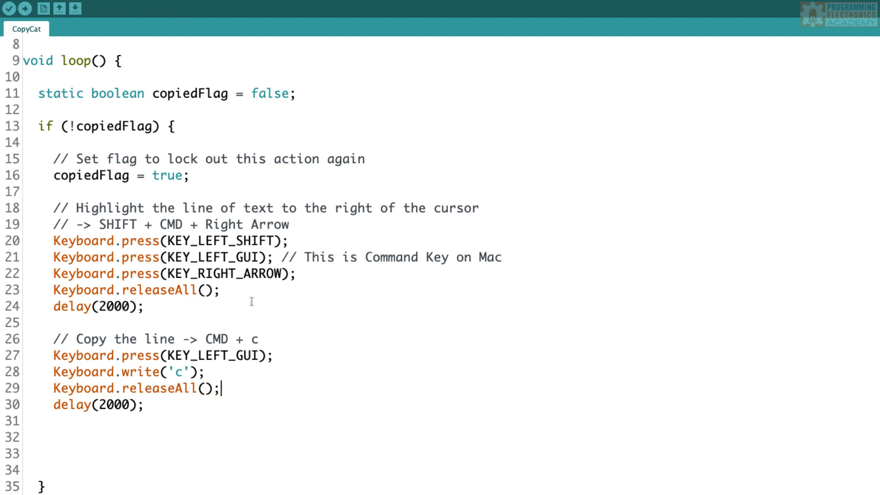
pyautogui.moveTo(53, 241); pyautogui.dragTo(143, 306)
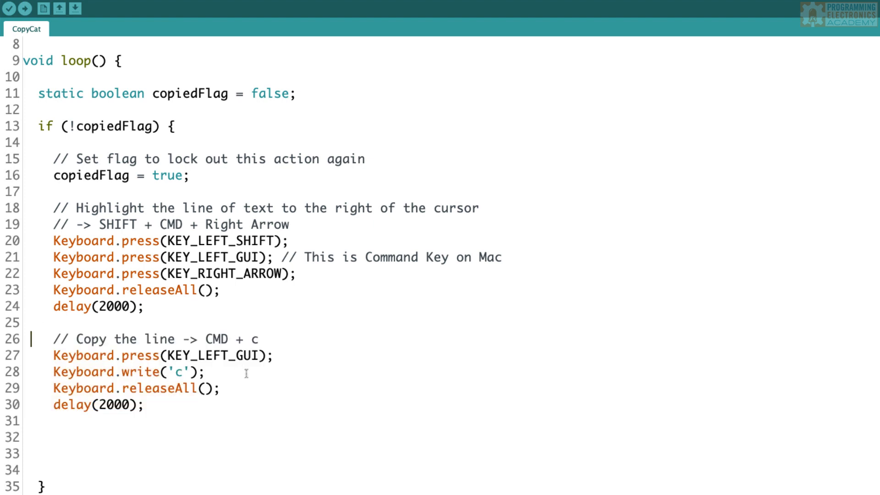
pyautogui.moveTo(248, 322)
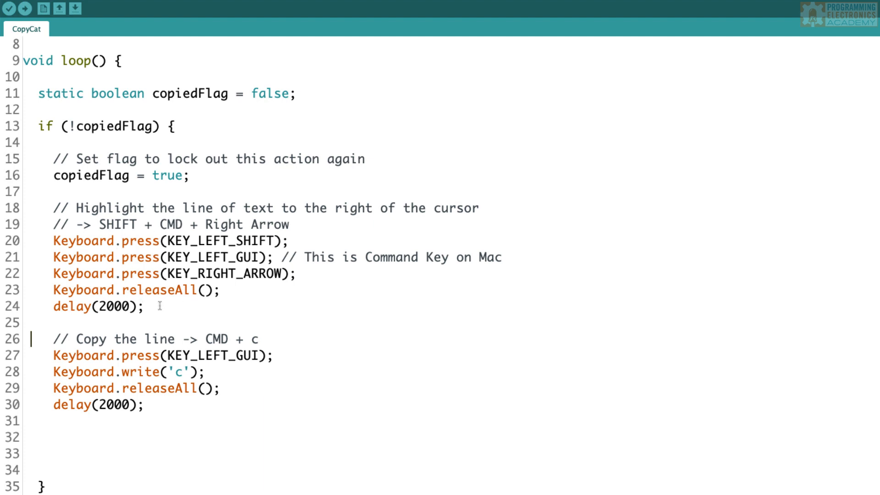
pyautogui.moveTo(118, 195)
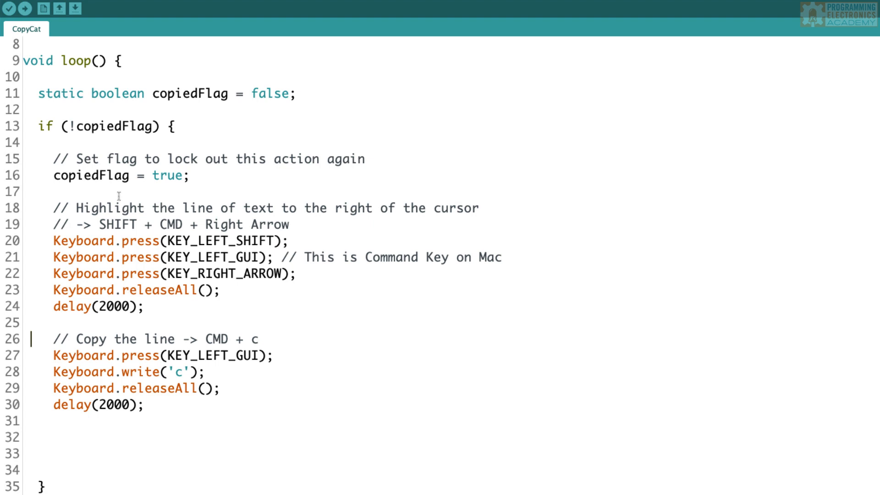
pyautogui.click(175, 125)
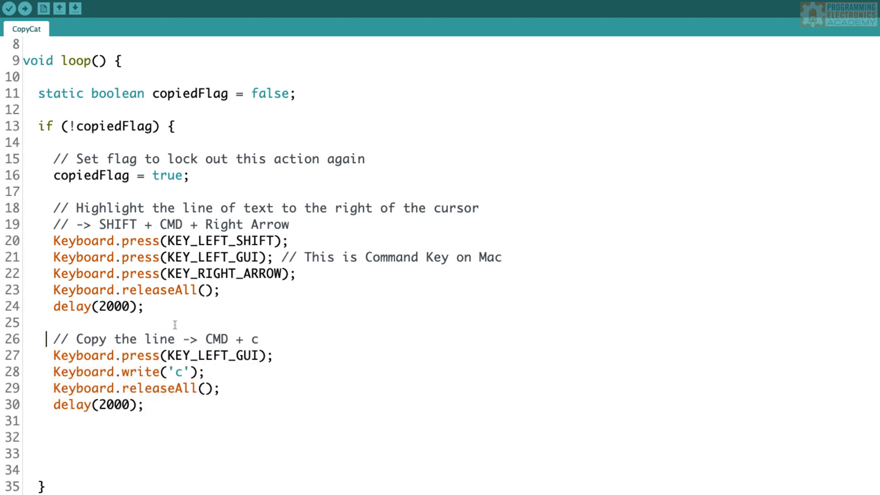
pyautogui.moveTo(221, 307)
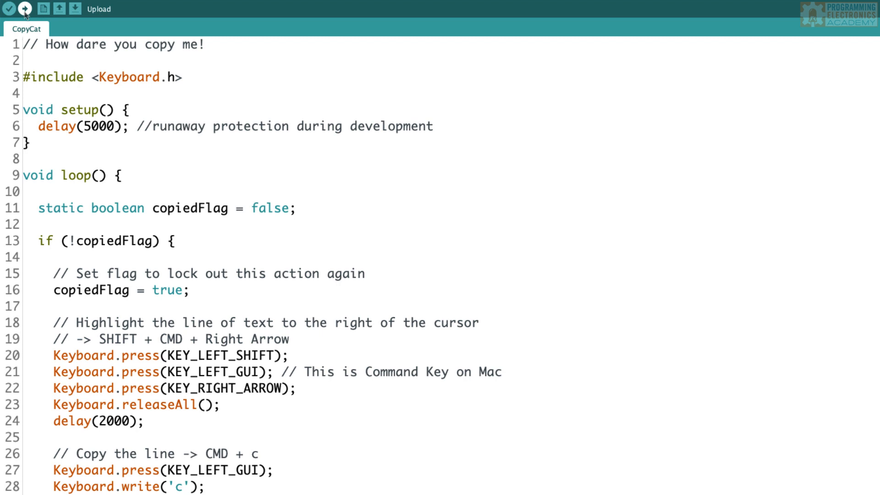
pyautogui.click(24, 9)
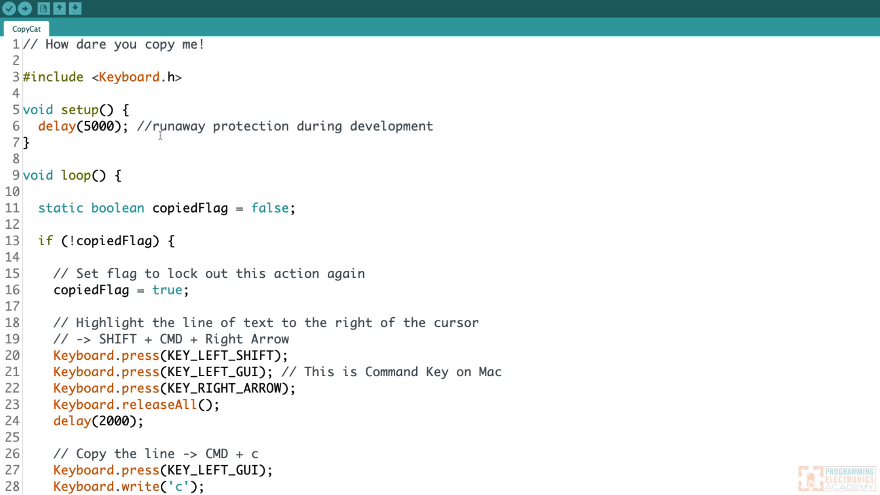
pyautogui.scroll(-3)
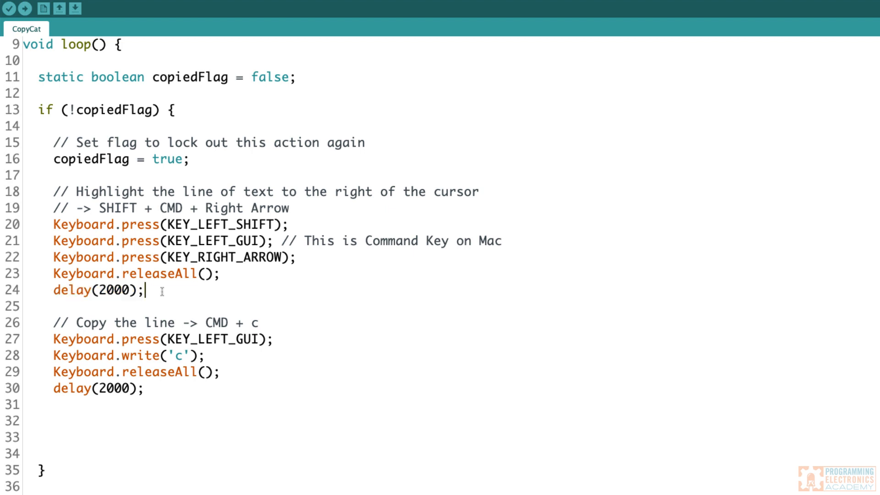
pyautogui.doubleClick(98, 387)
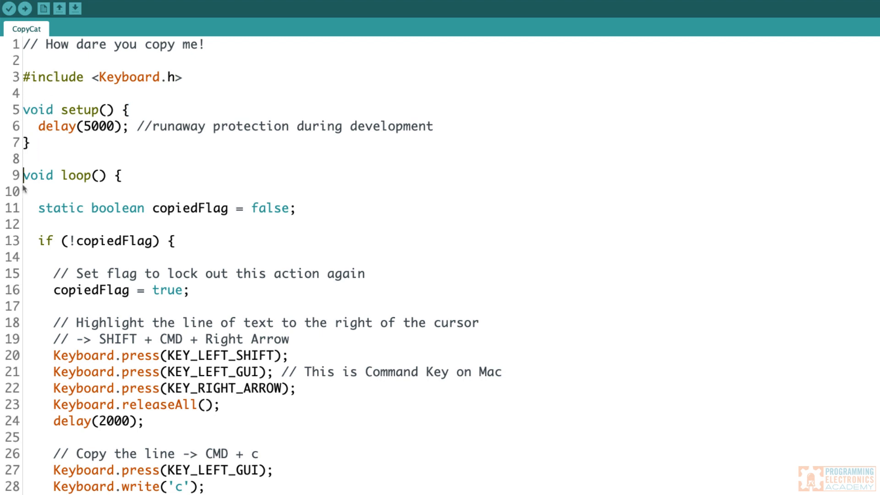
pyautogui.scroll(-3)
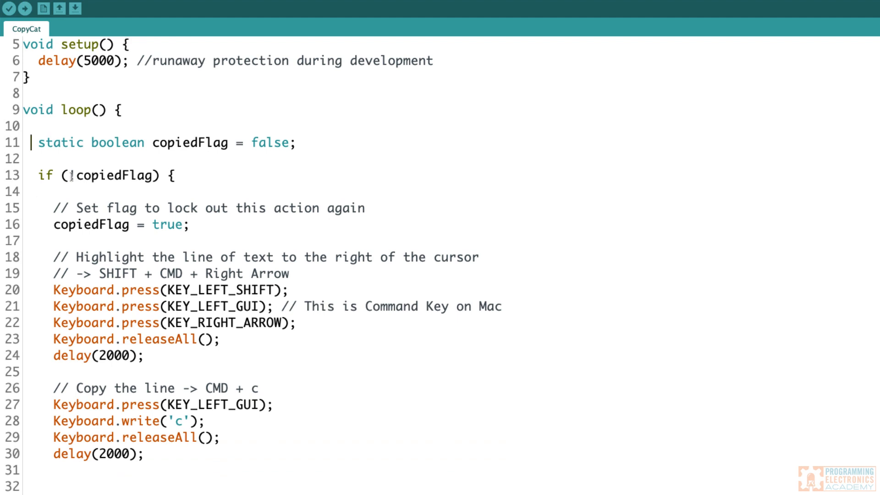
pyautogui.click(130, 175)
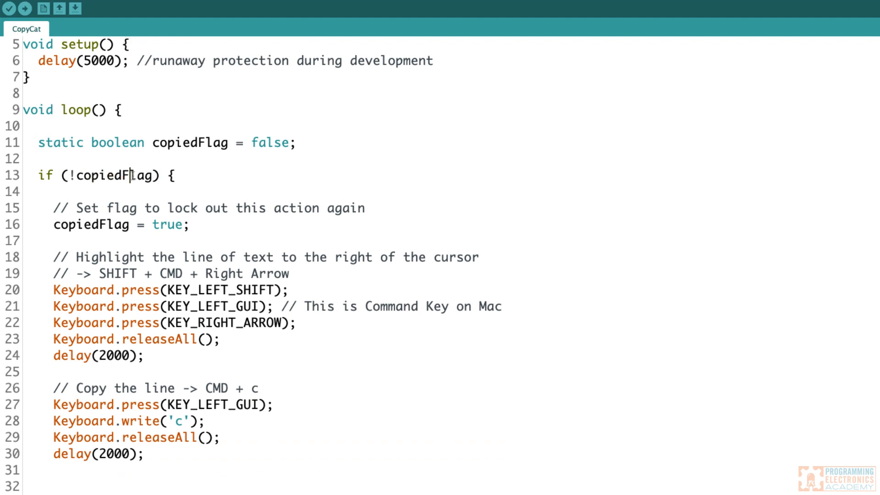
pyautogui.scroll(-3)
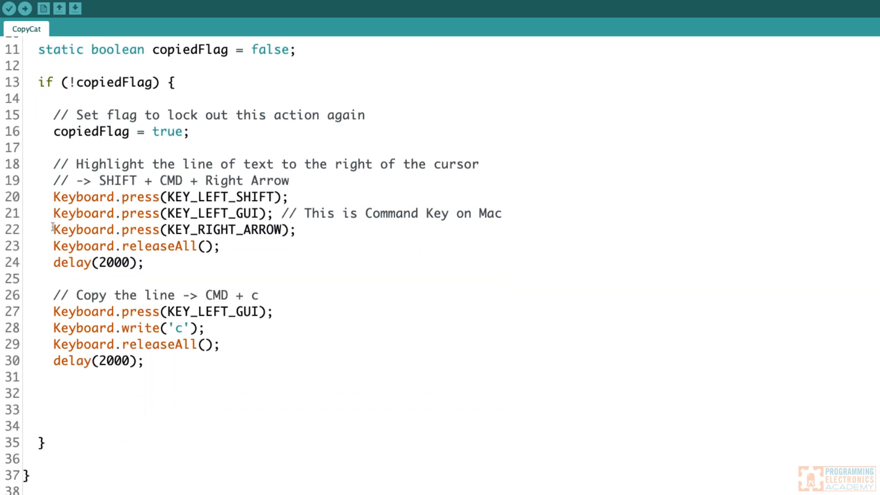
pyautogui.scroll(3)
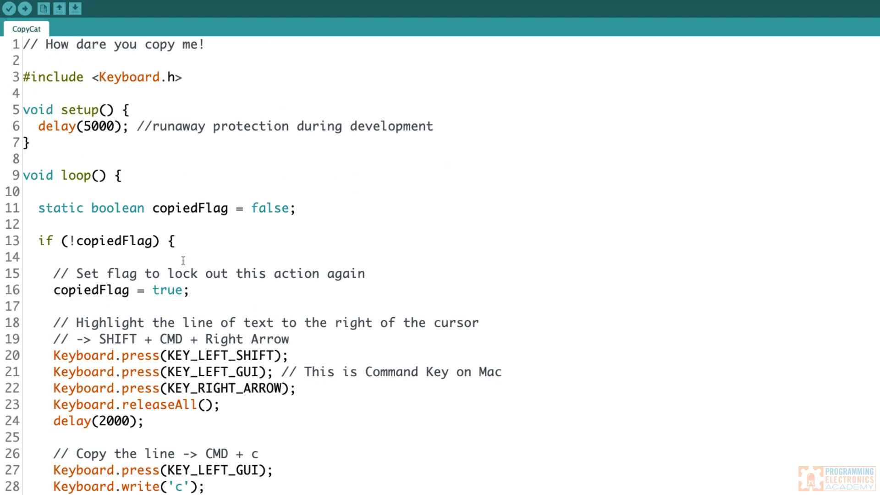
pyautogui.moveTo(209, 44)
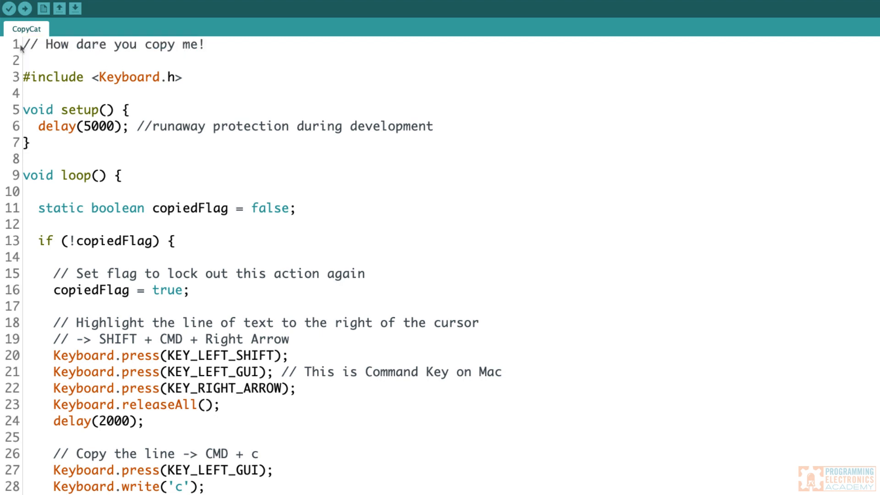
pyautogui.moveTo(191, 96)
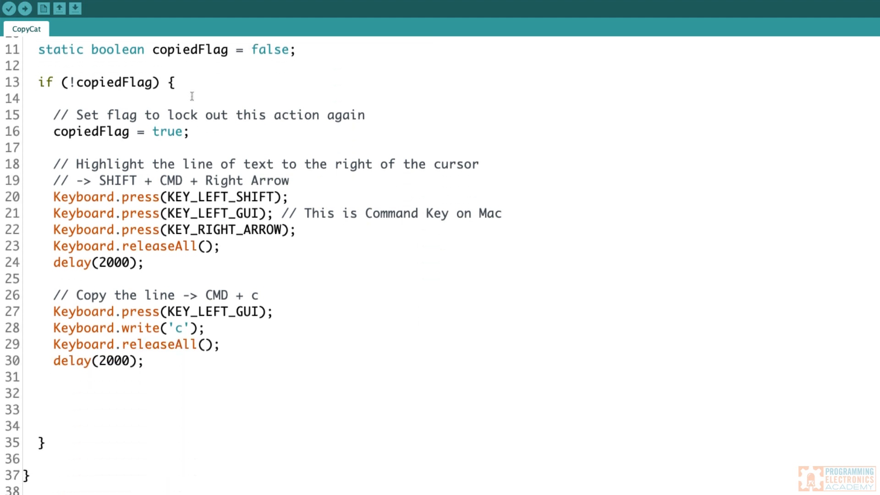
pyautogui.moveTo(178, 363)
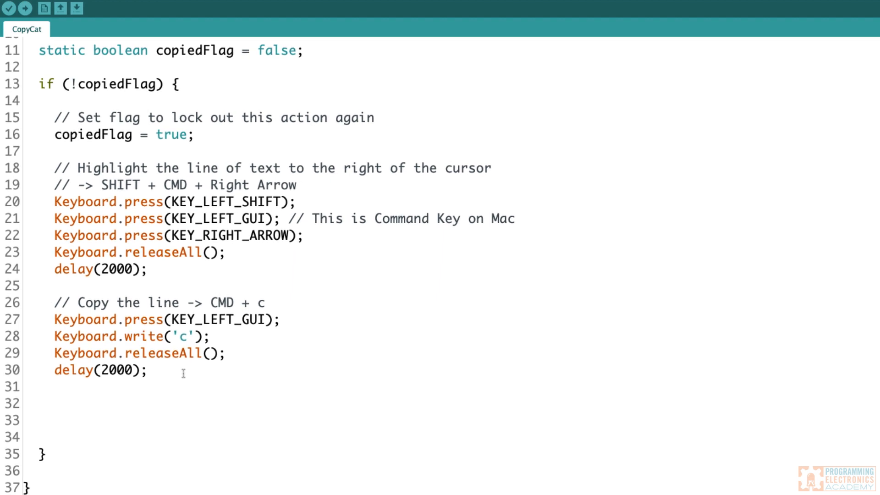
# Add the Down Arrow move block with releaseAll, then start the paste block with KEY_LEFT_GUI.
pyautogui.write('// Move cursor down one line -> Down Arrow')
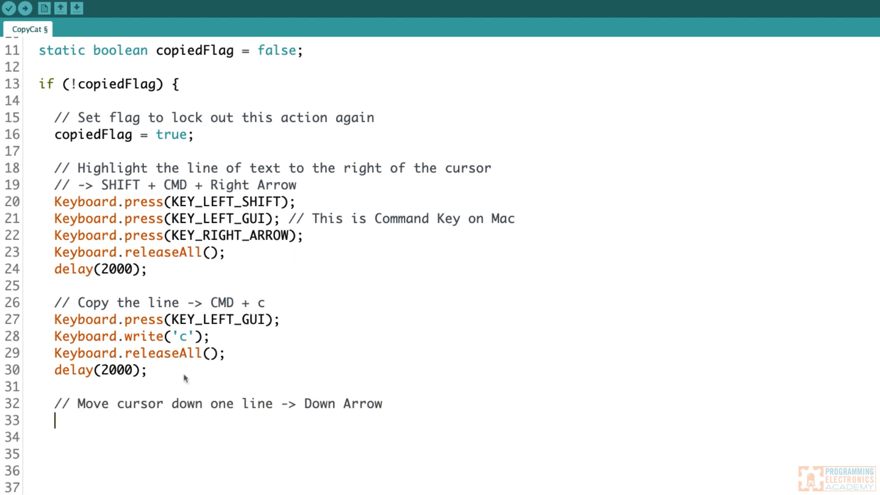
pyautogui.write('Keyboard.press(KEY_DOWN_ARROW);')
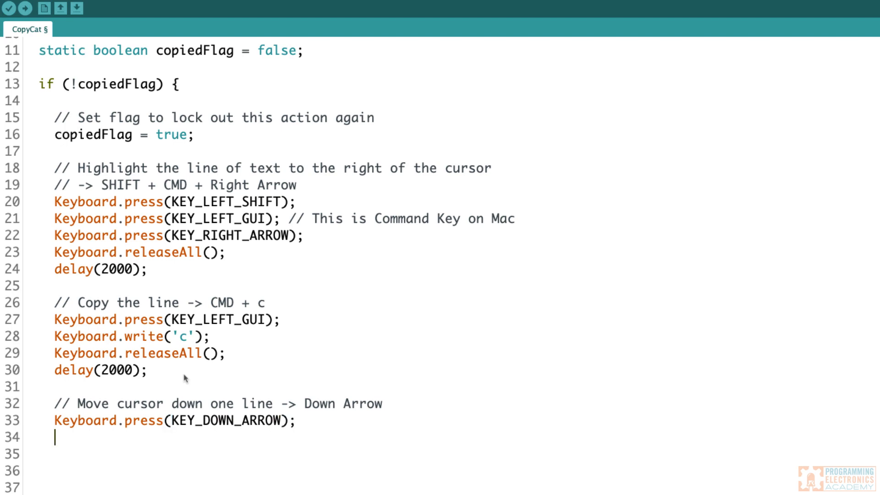
pyautogui.write('Keyboard.releaseAll();')
pyautogui.write('Keyboard.press')
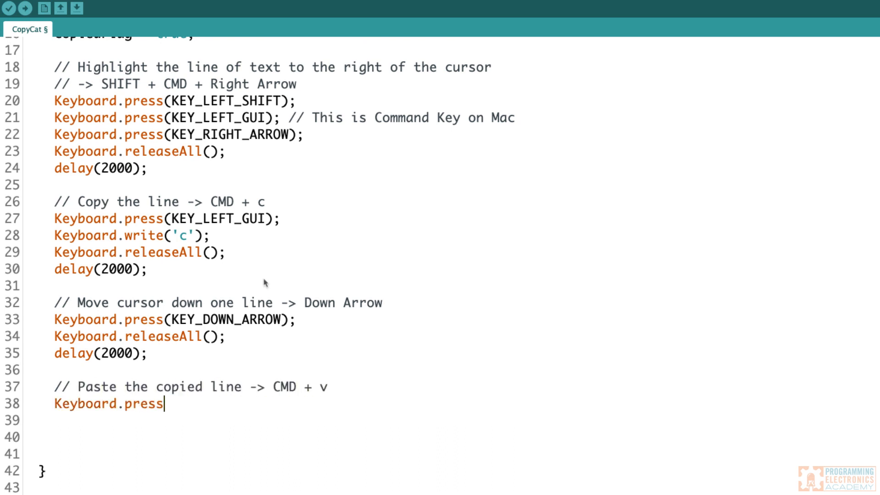
pyautogui.write('(KEY_LEFT_GUI);')
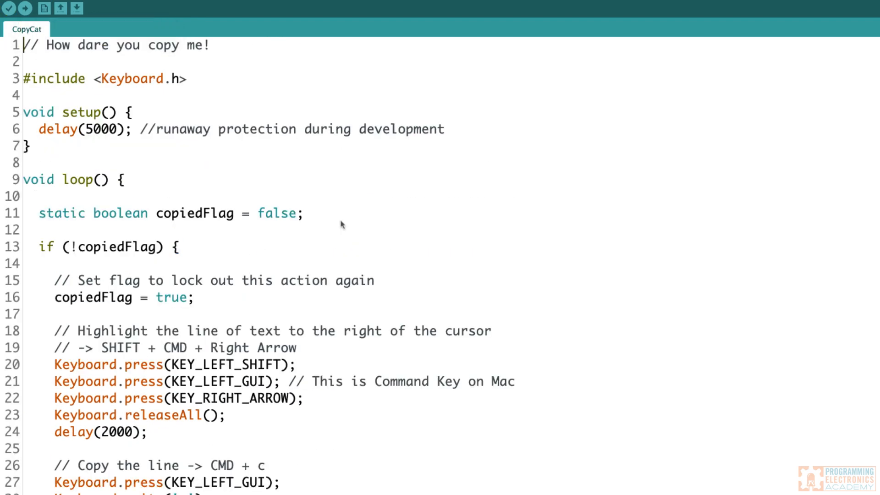
pyautogui.scroll(-3)
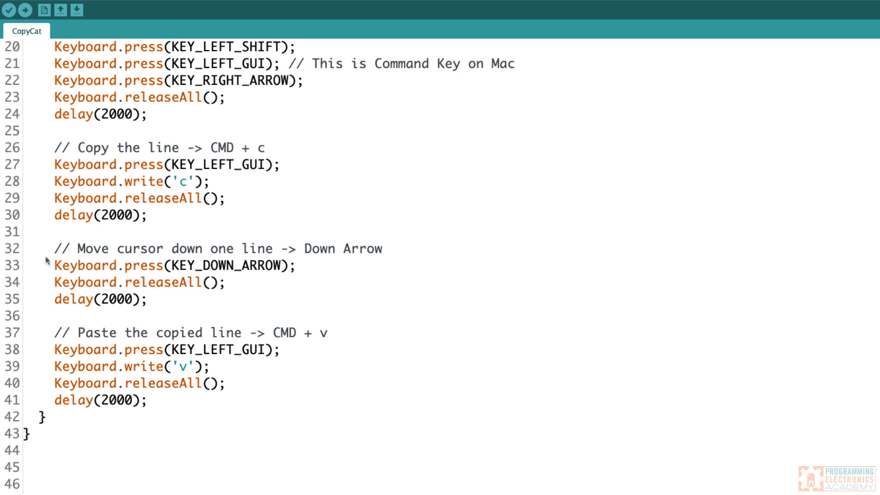
pyautogui.moveTo(321, 257)
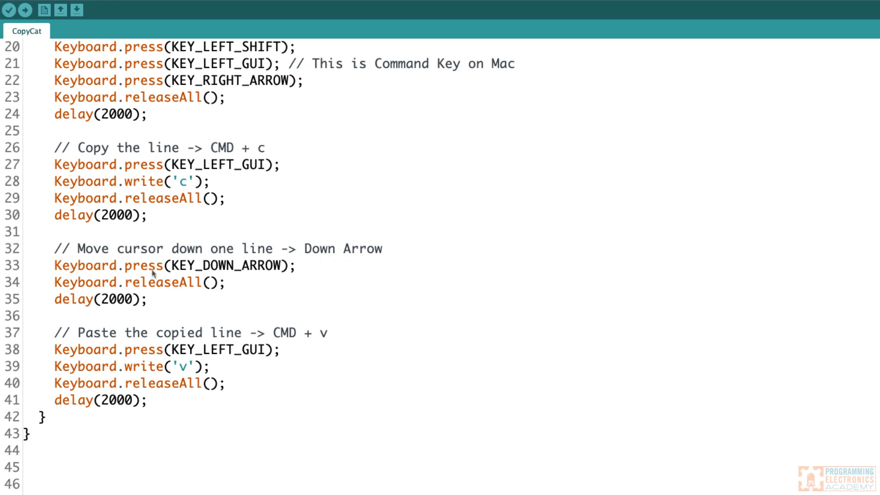
pyautogui.moveTo(240, 269)
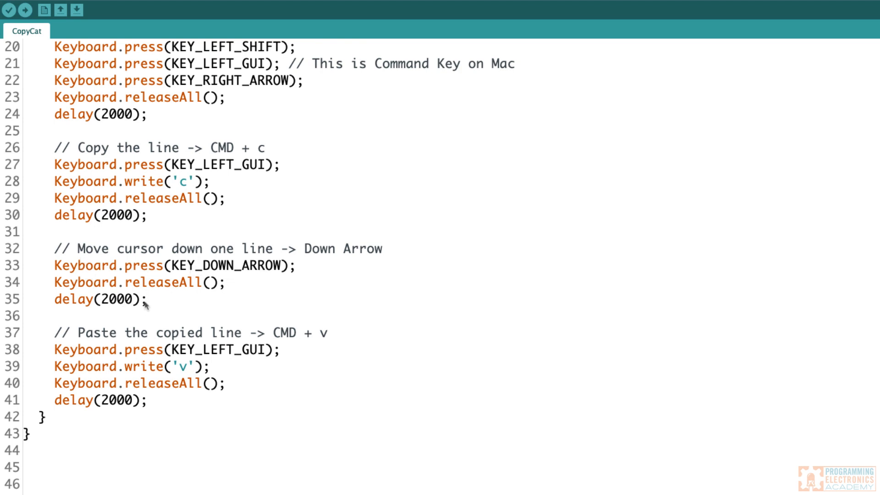
pyautogui.scroll(-3)
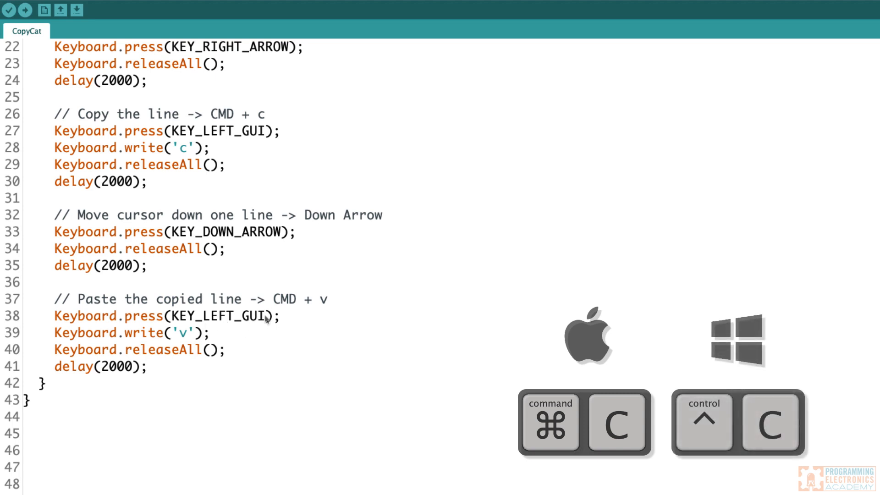
pyautogui.moveTo(328, 332)
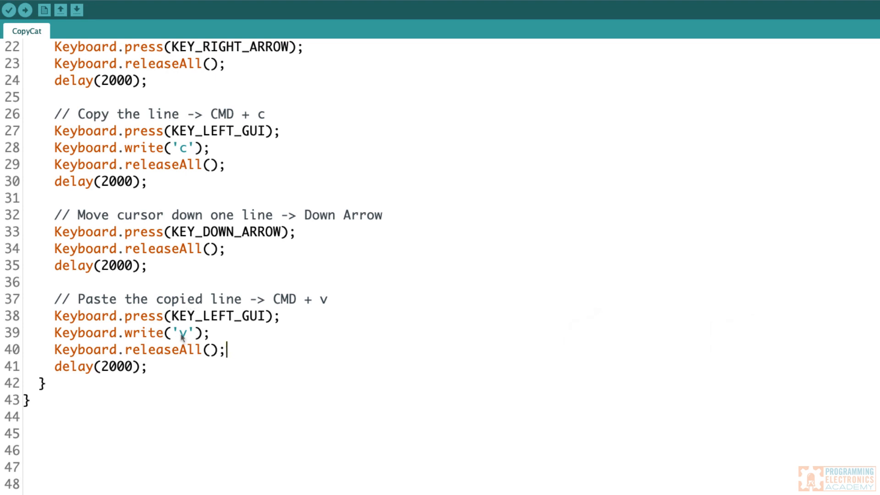
pyautogui.moveTo(386, 335)
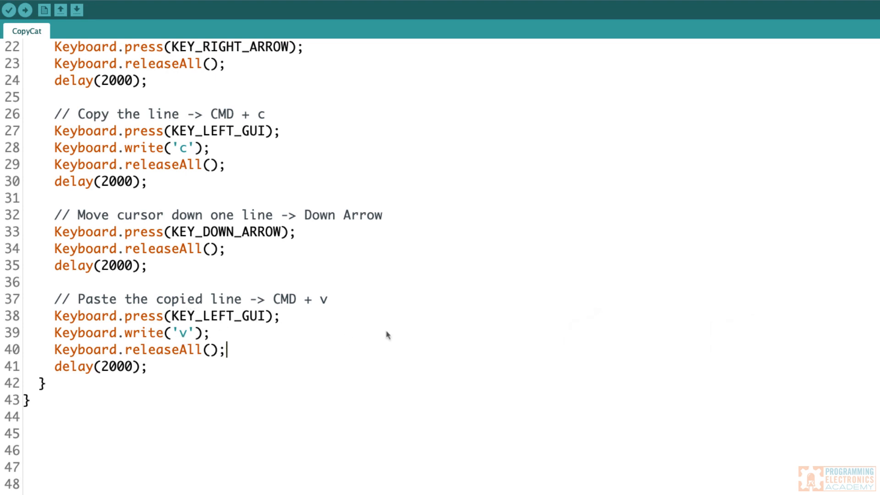
pyautogui.moveTo(267, 355)
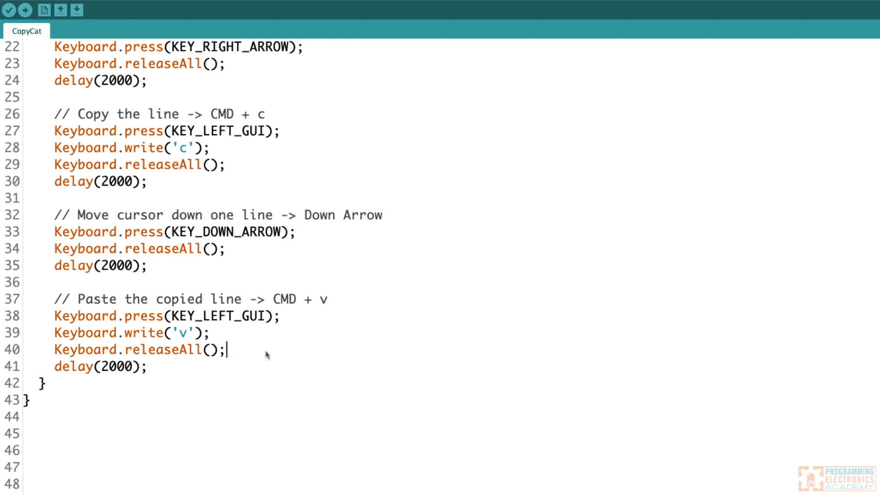
pyautogui.moveTo(250, 364)
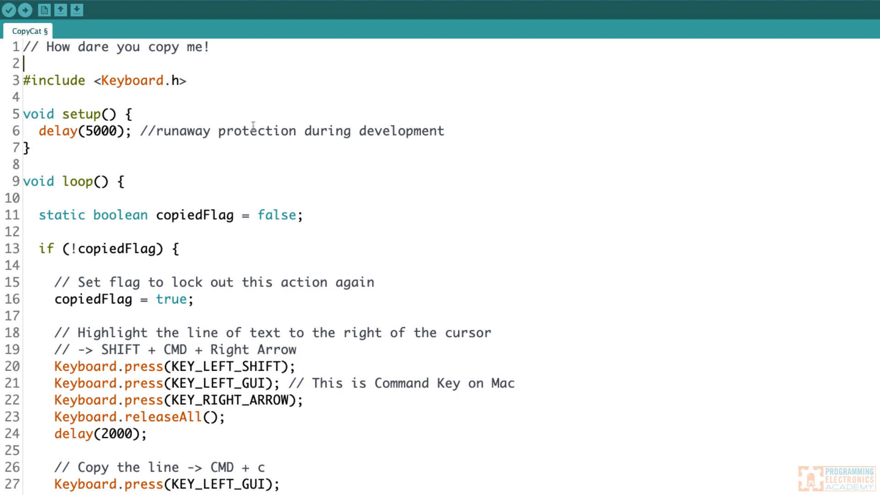
pyautogui.scroll(-3)
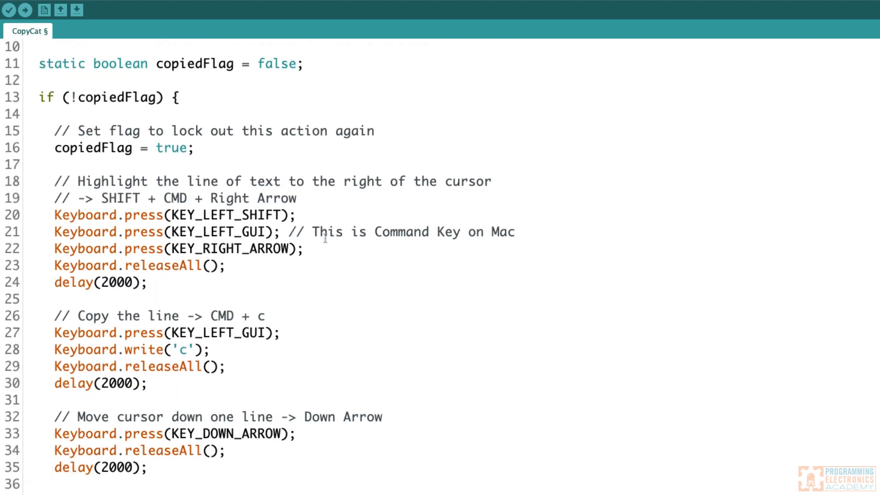
pyautogui.scroll(-3)
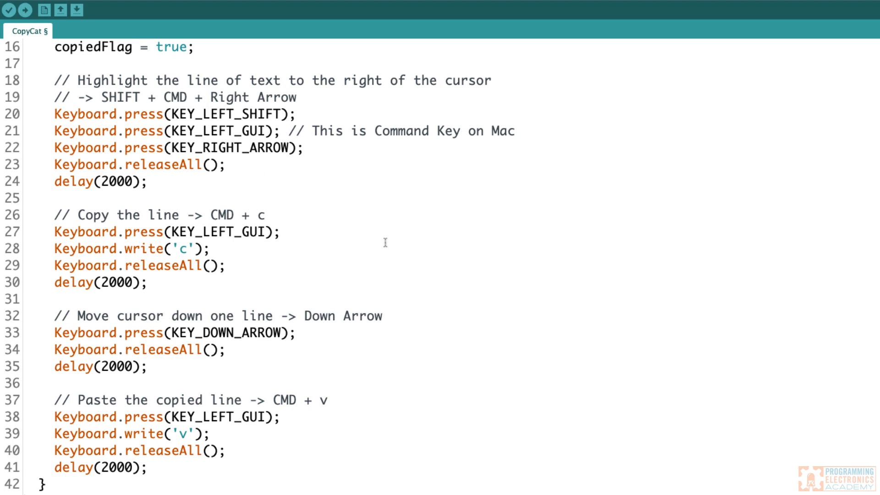
pyautogui.scroll(-3)
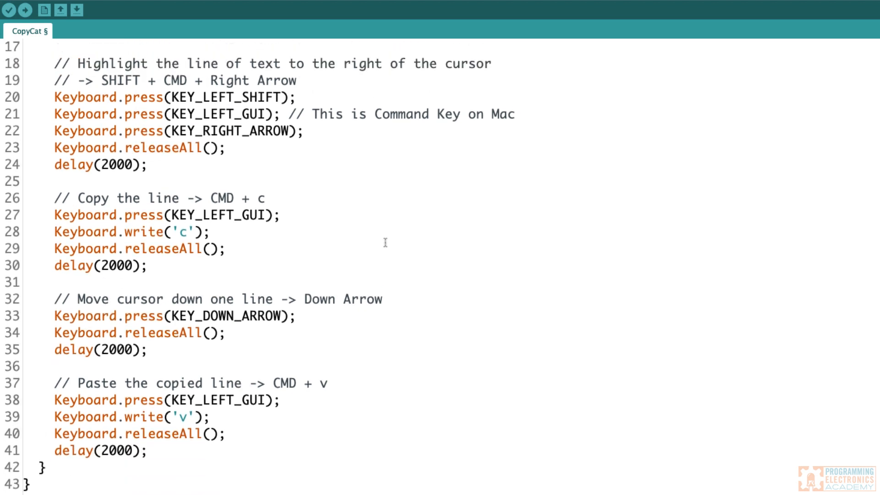